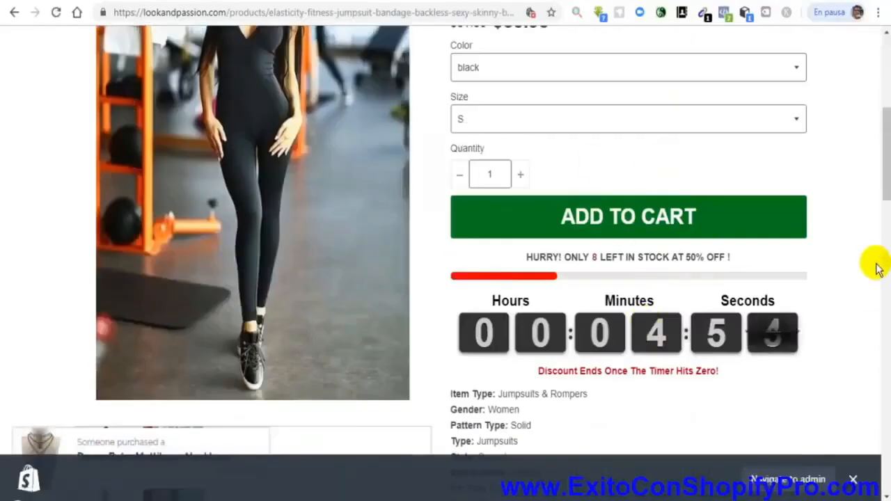
mouse_move(674, 267)
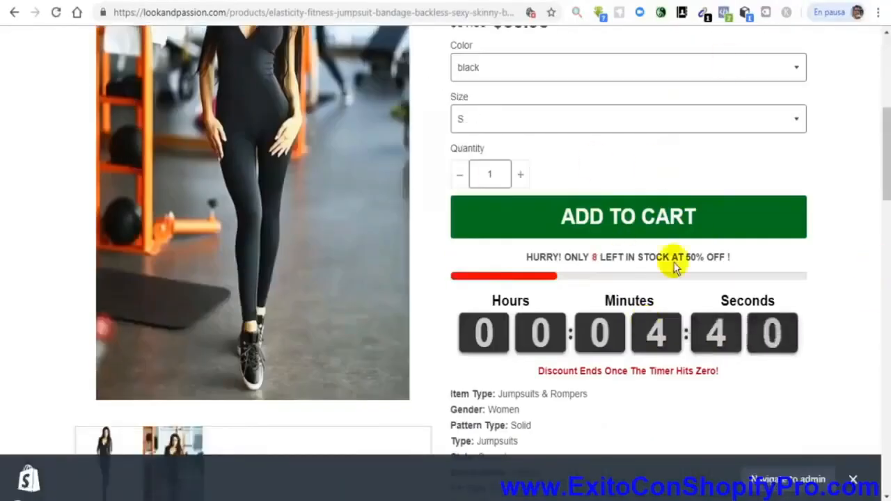
Browse through the example store's push-up board product pages.
scroll("down", 3)
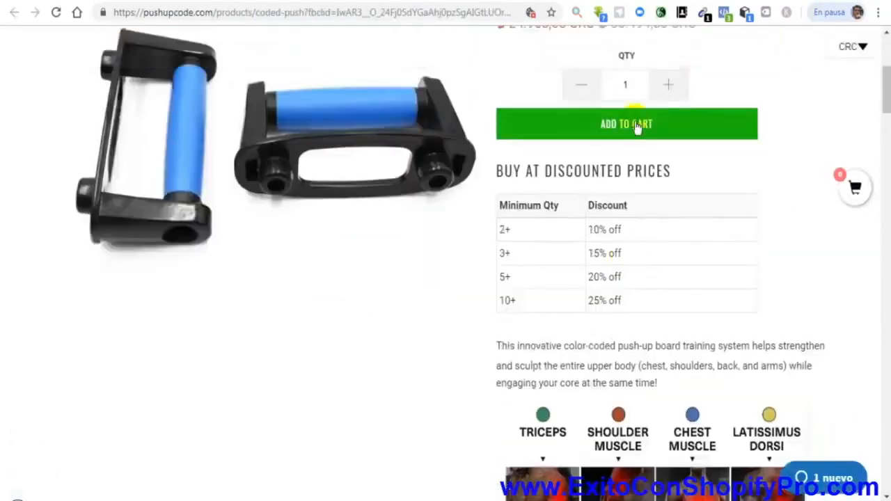
scroll("down", 3)
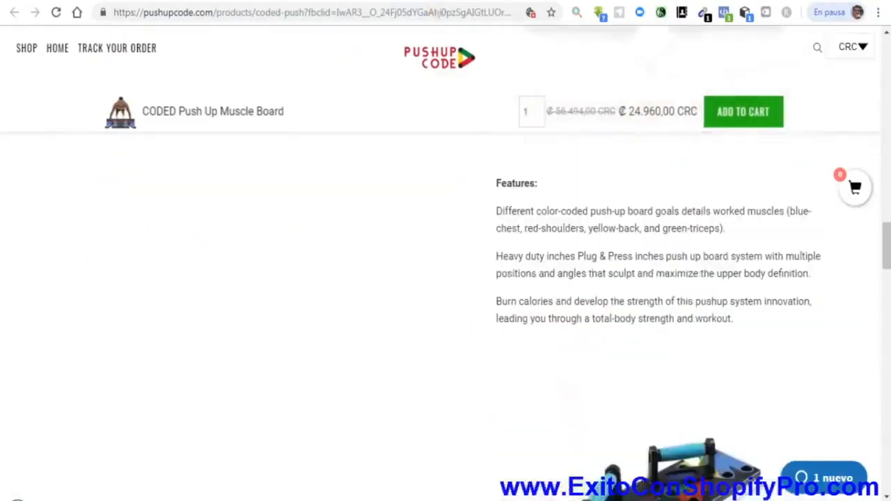
left_click(306, 13)
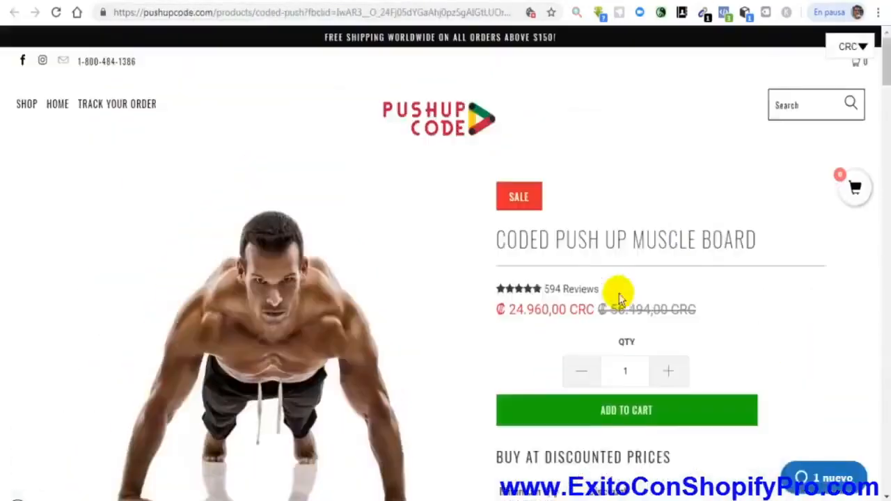
scroll("down", 3)
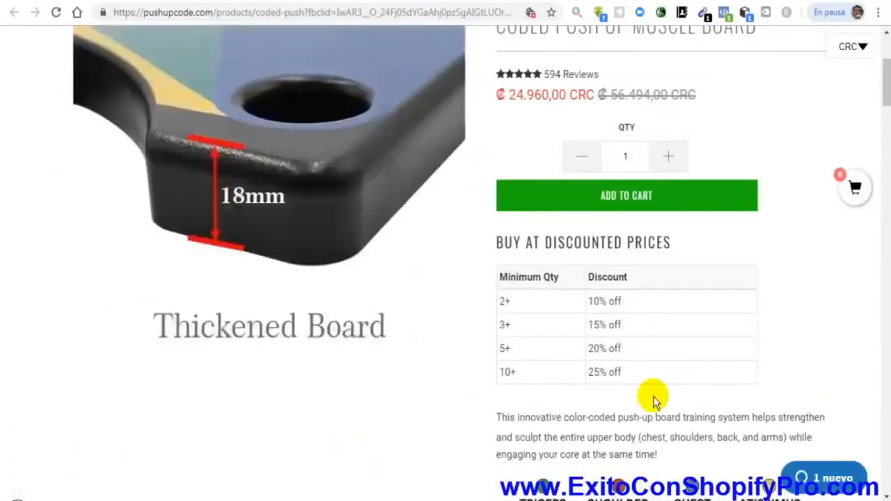
scroll("down", 3)
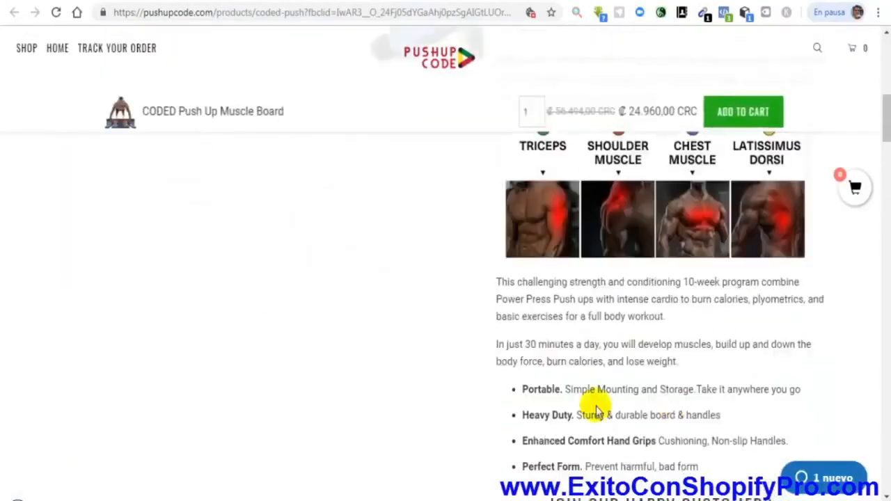
mouse_move(341, 285)
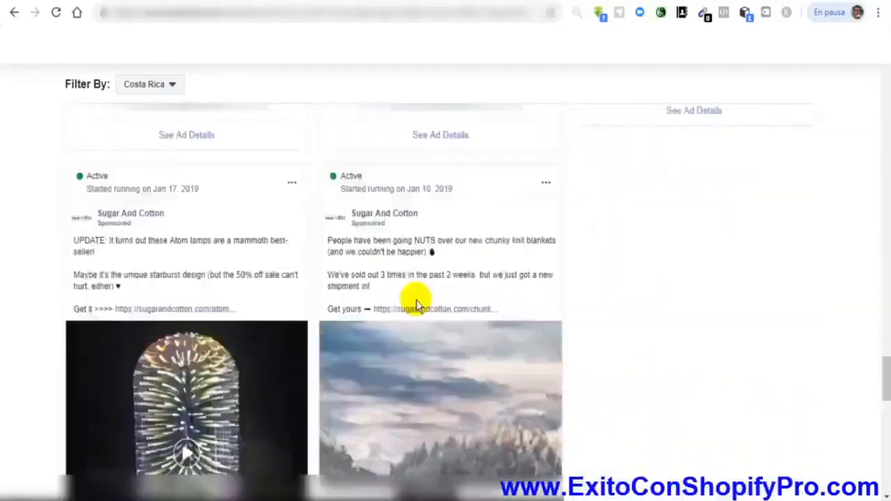
Bring up Sugar And Cotton's running ads in the Facebook Ad Library.
left_click(149, 84)
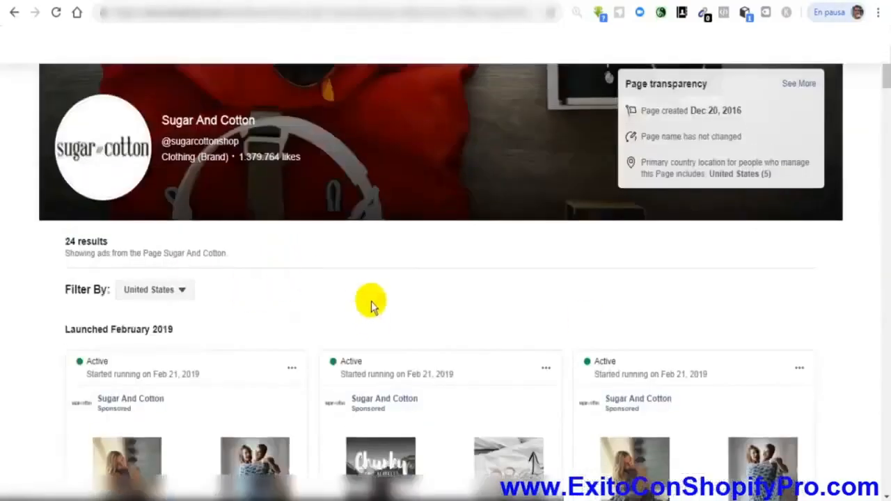
scroll("down", 3)
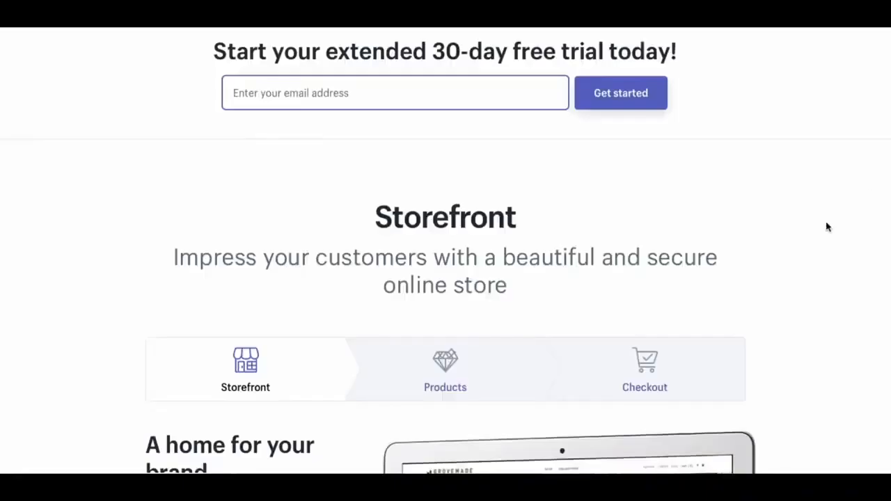
mouse_move(340, 89)
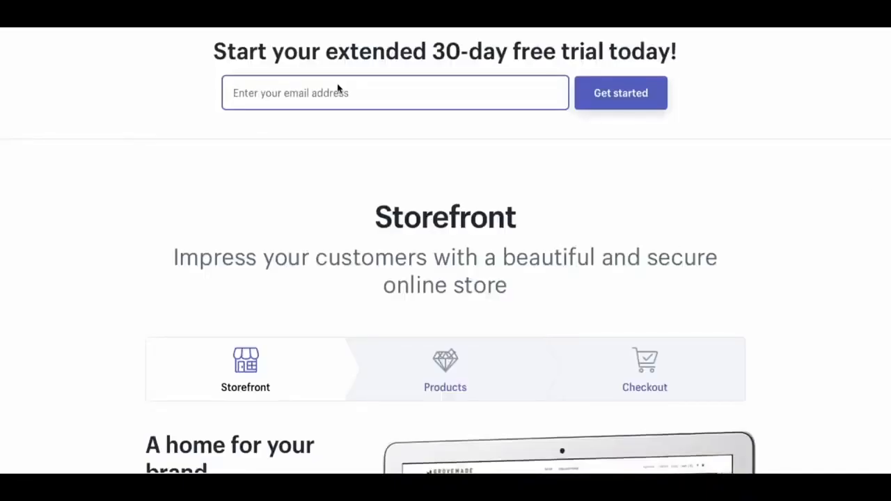
Enter an email address and start the Shopify free trial.
left_click(395, 92)
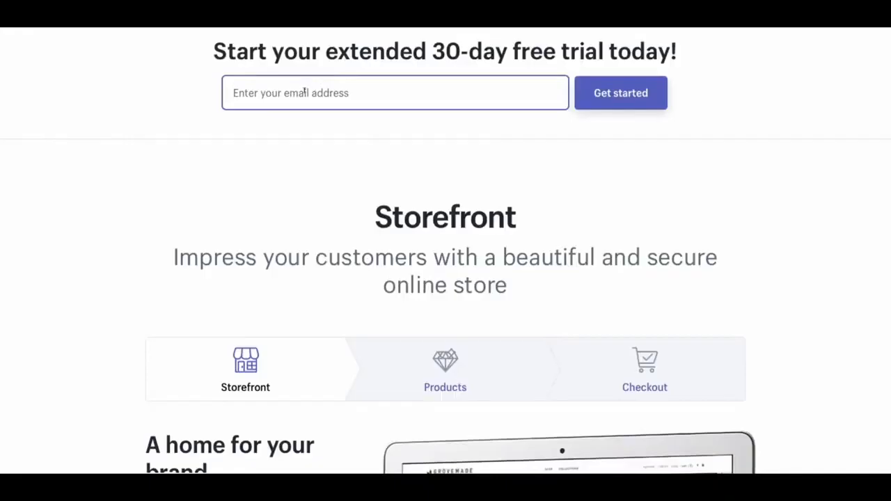
type("crh")
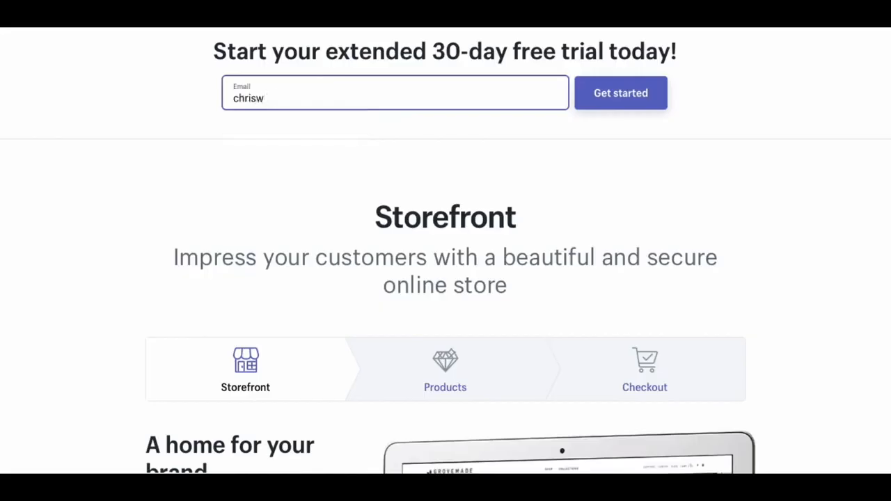
left_click(620, 92)
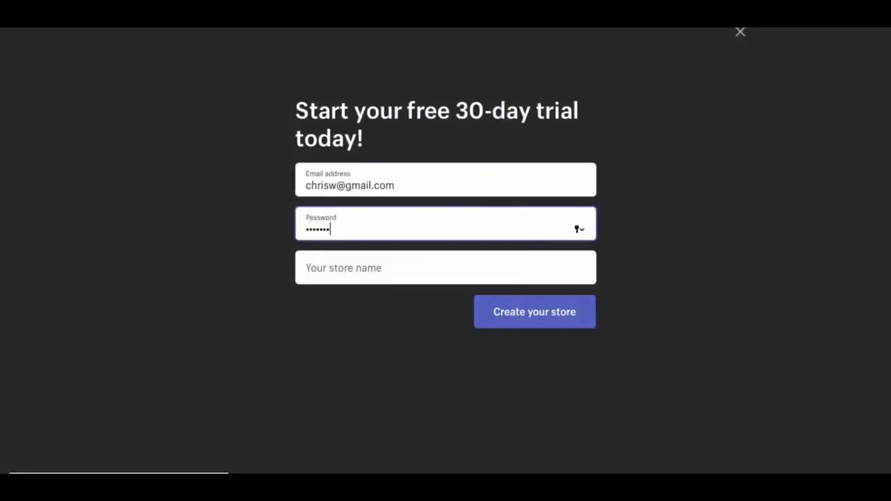
Name the store Outdoor Wilderness Gear and create it.
left_click(446, 267)
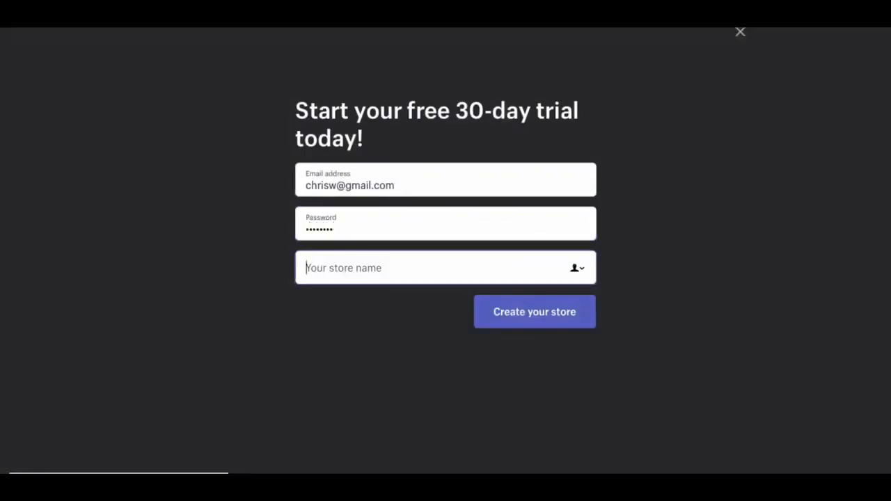
type("Outdoor Wilderness Gear")
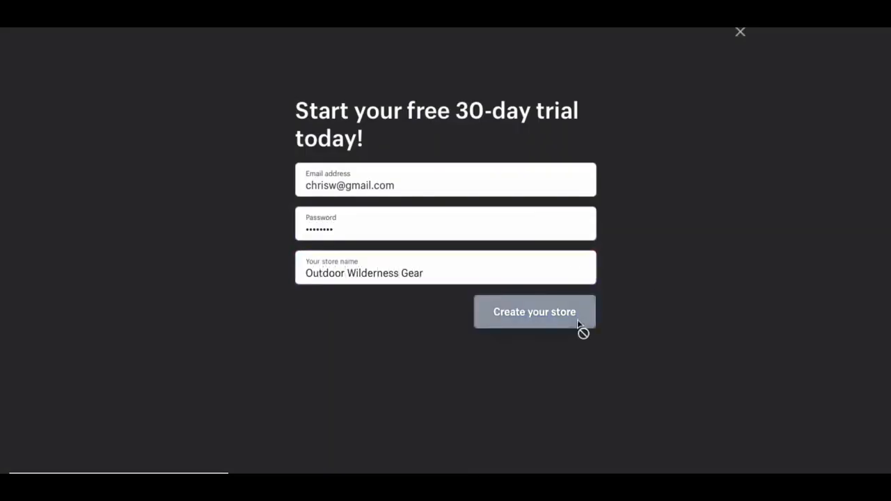
left_click(535, 311)
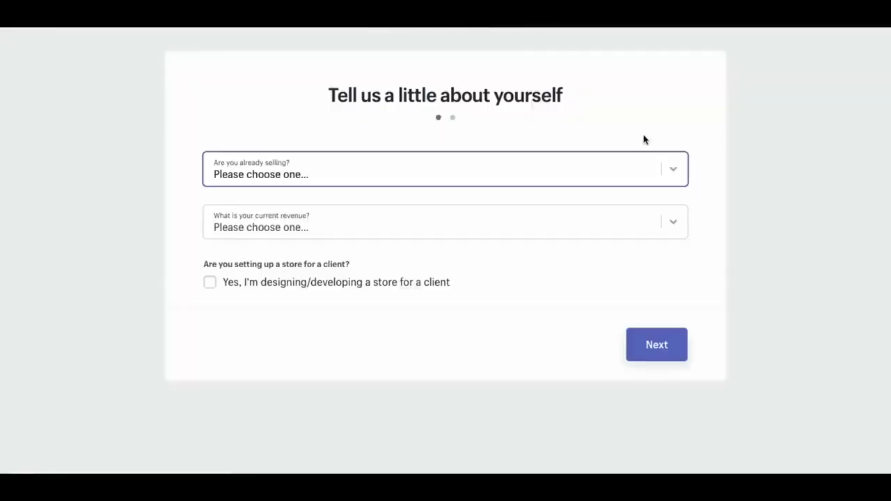
mouse_move(612, 188)
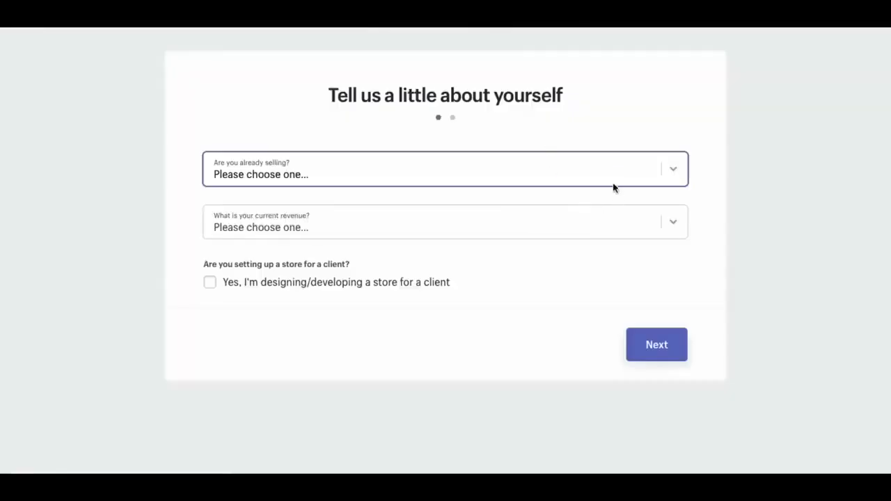
Answer the selling question as 'I'm just playing around' and continue to the address step.
left_click(445, 168)
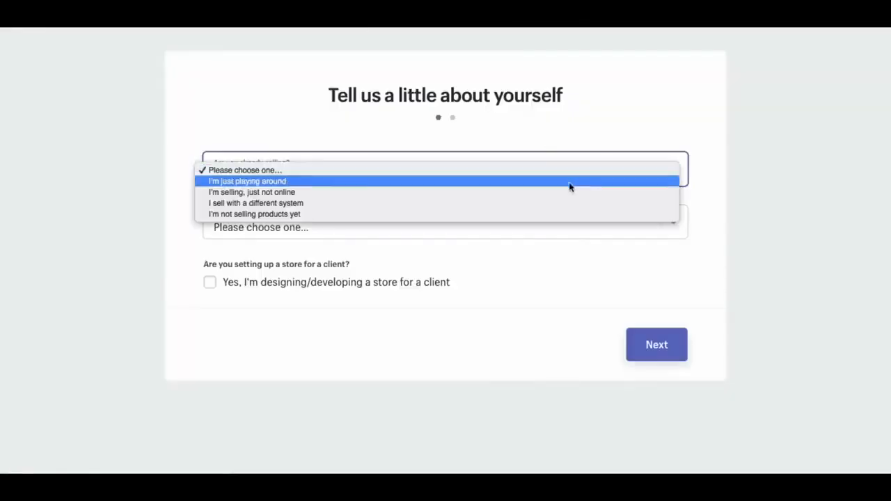
left_click(248, 181)
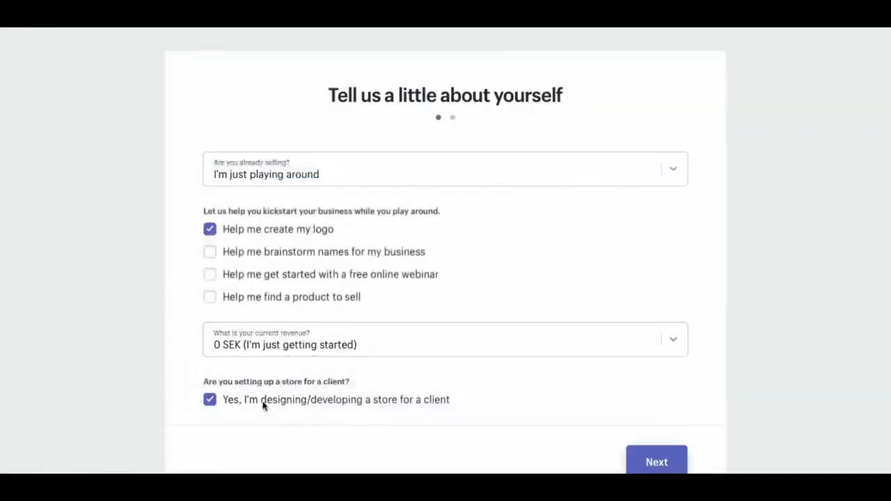
left_click(655, 462)
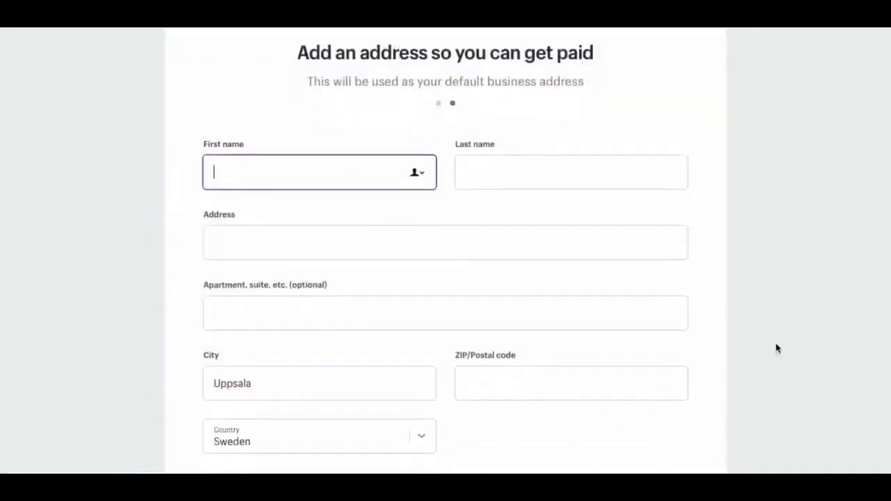
type("Ch")
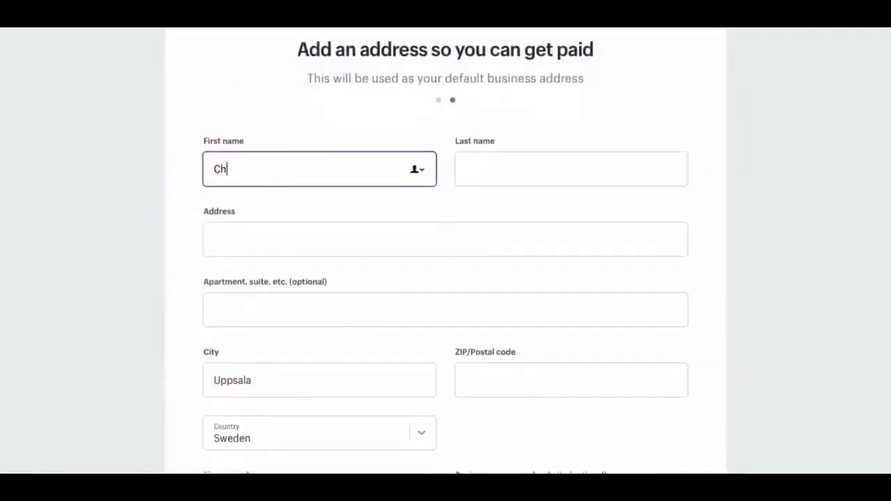
type("W")
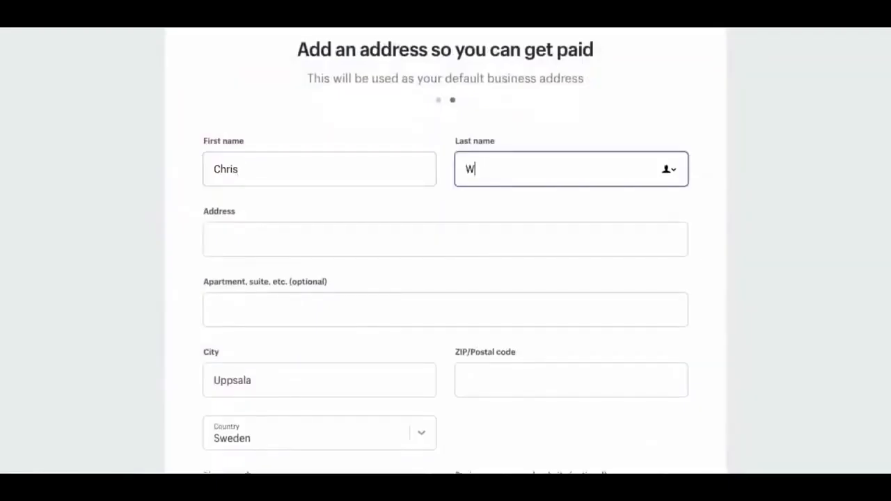
type("217 Jones Stee")
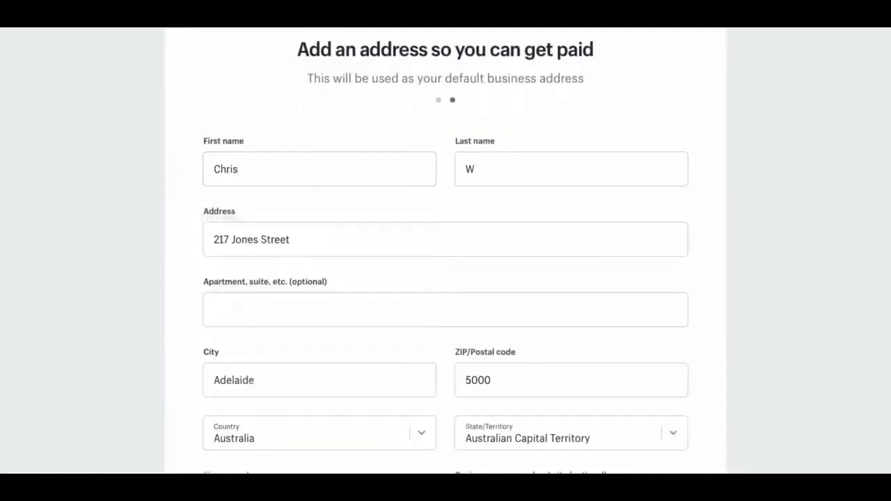
scroll("down", 3)
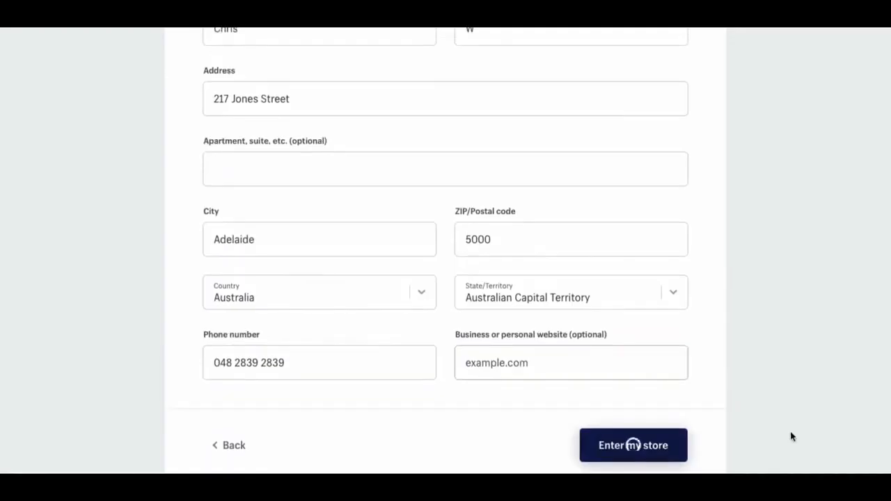
left_click(632, 445)
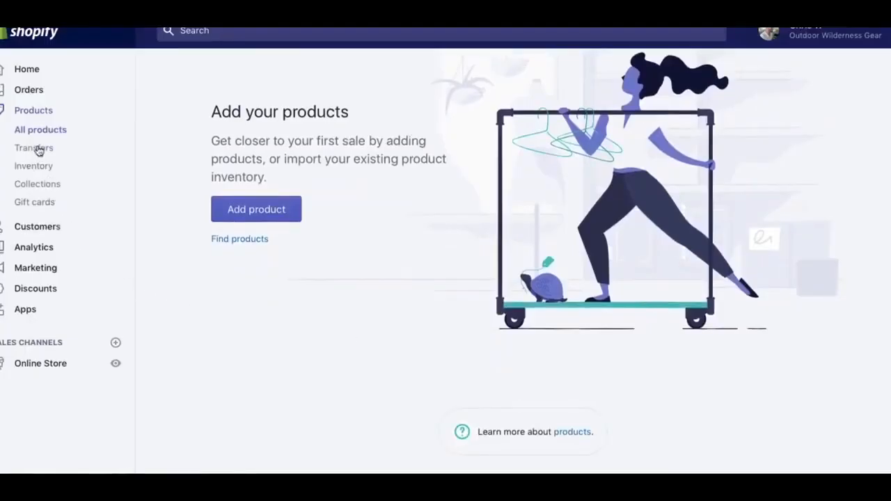
mouse_move(40, 129)
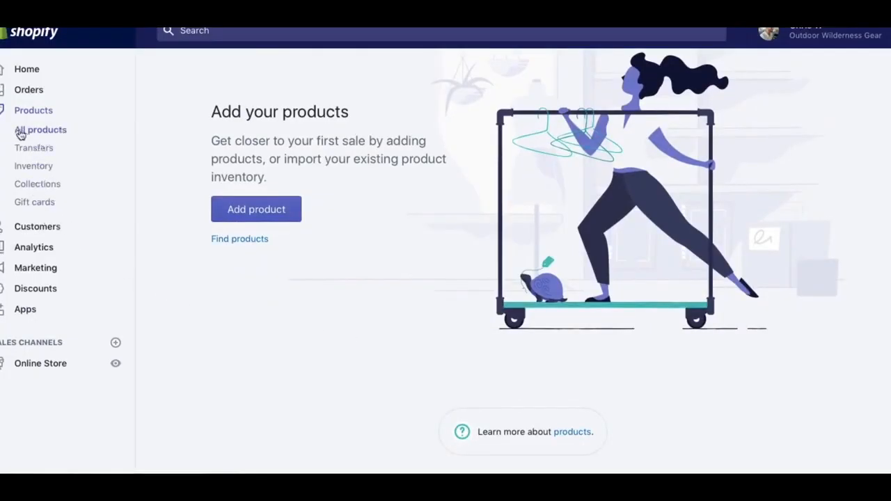
Go to All products and start a new product.
left_click(40, 130)
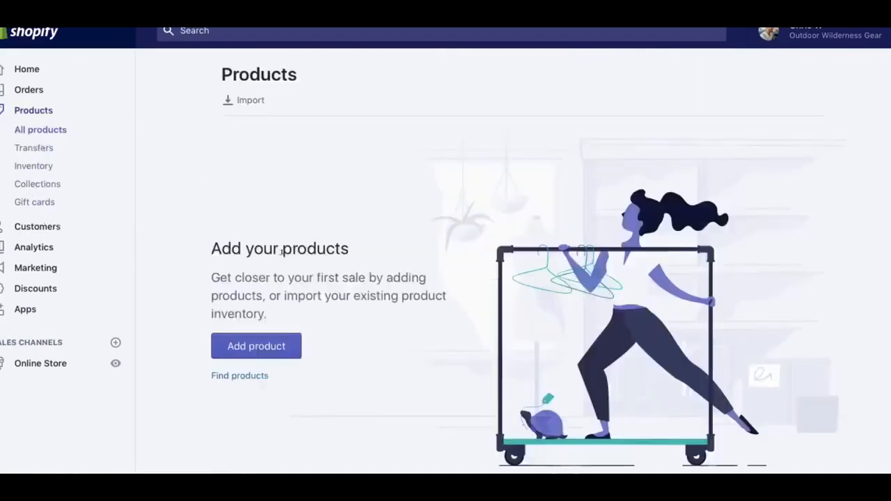
mouse_move(256, 355)
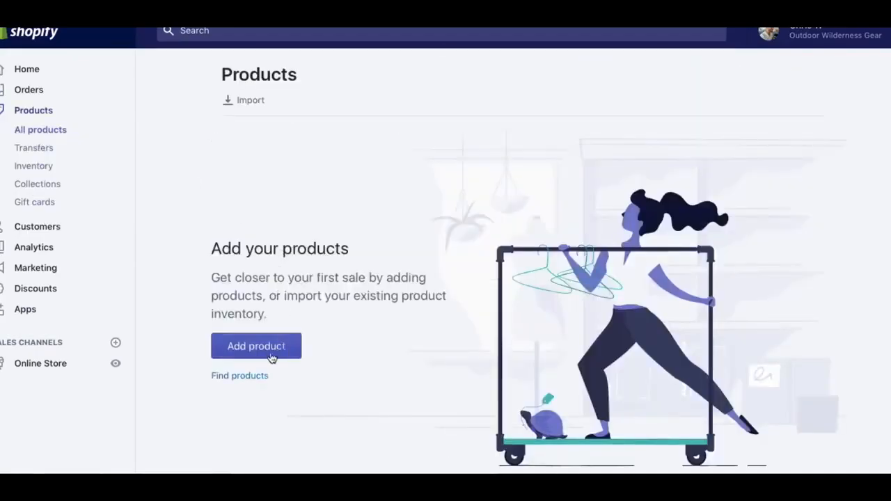
left_click(256, 345)
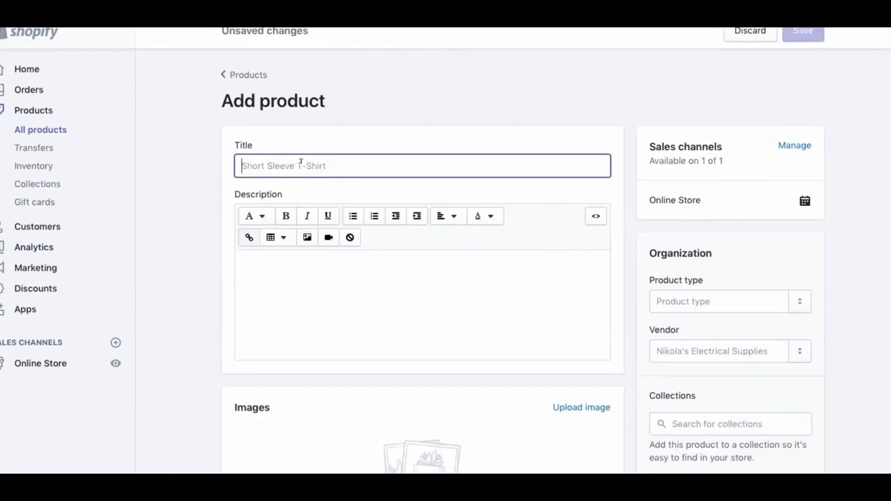
Title the product Midnight Green Camping Tent.
type("Camping Tent")
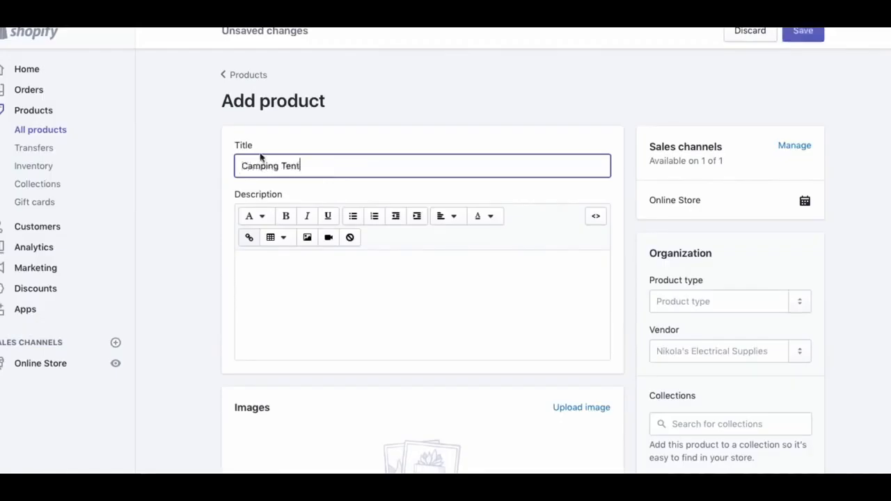
type("Midnight Green")
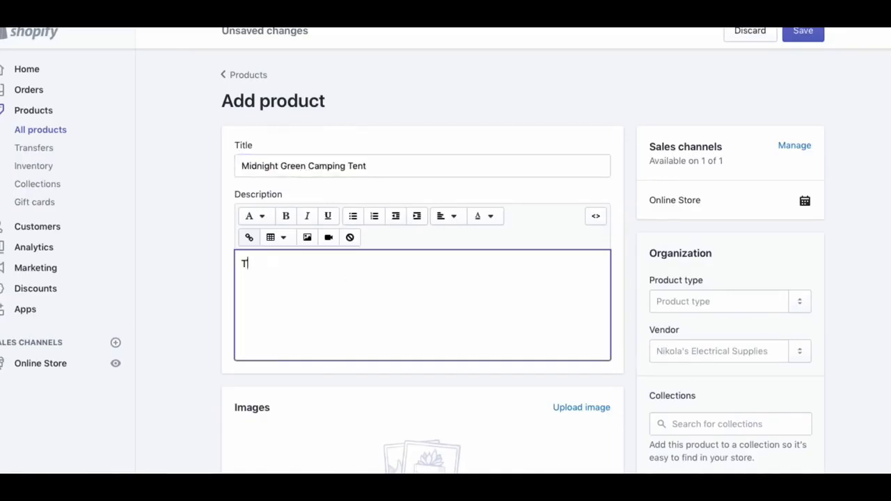
Describe it as a great camping tent that will keep you dry in the winter.
type("This is a frea")
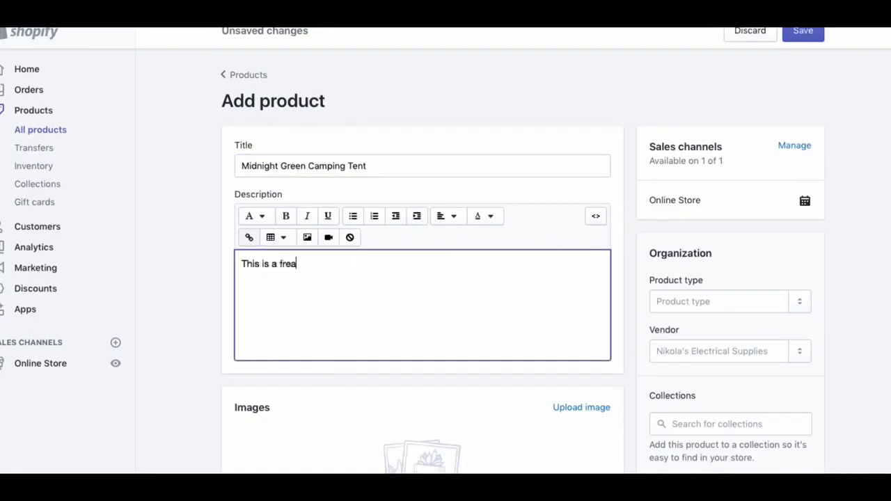
type("great")
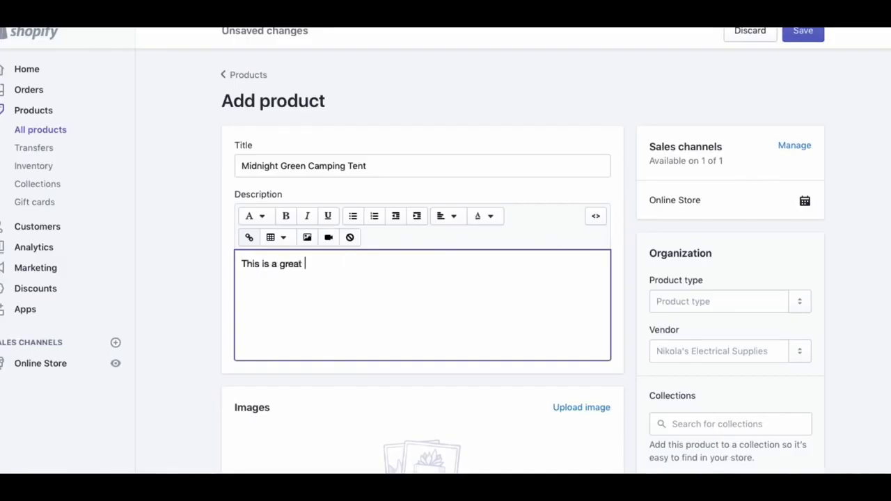
type("camping ten")
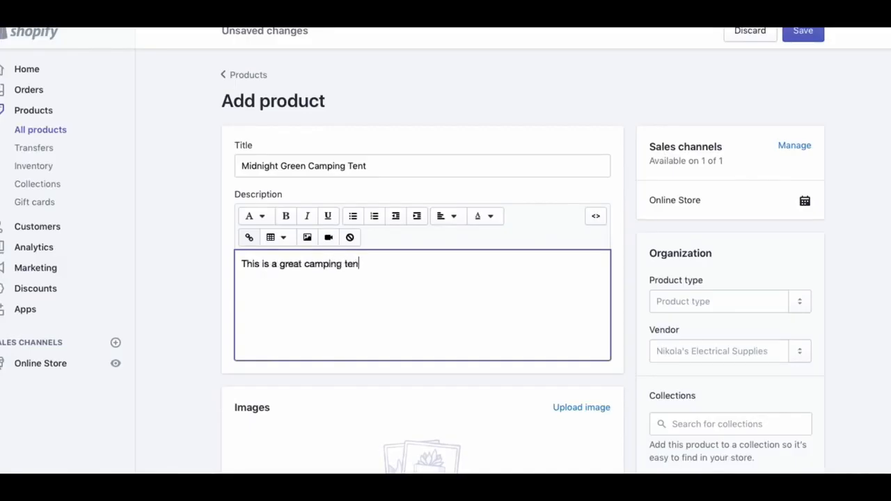
type("t, that will keep you dry in")
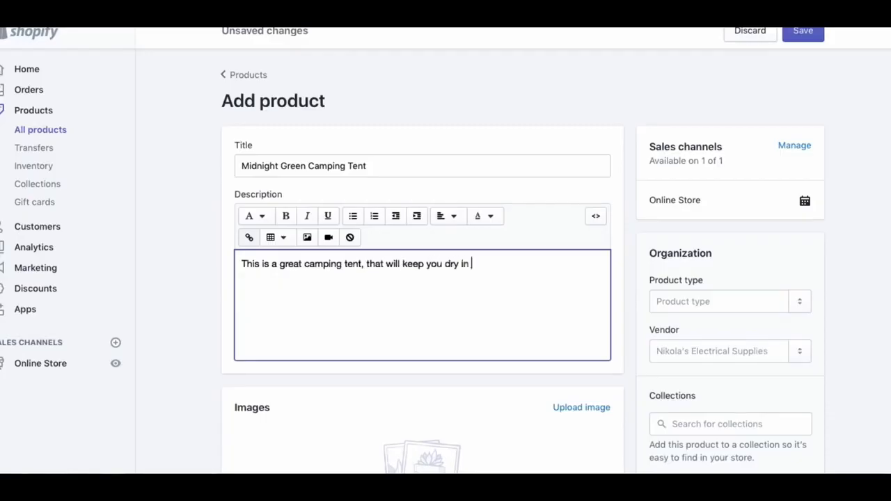
type("the winter.")
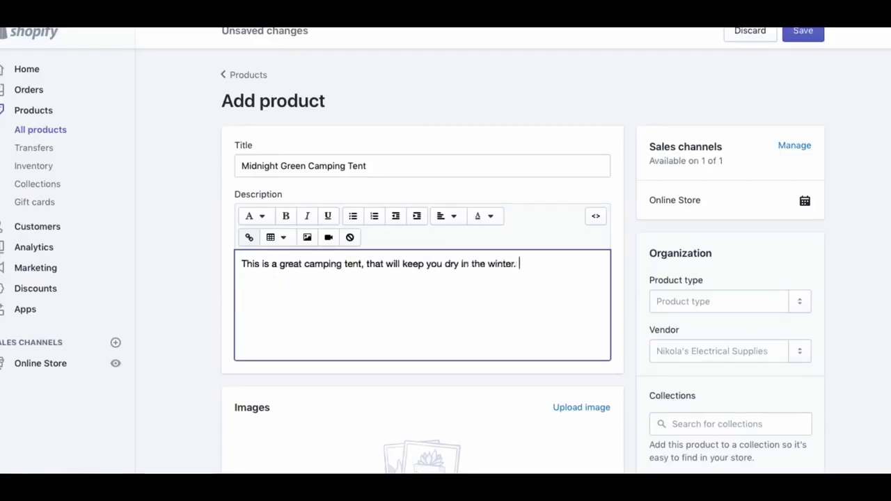
scroll("down", 3)
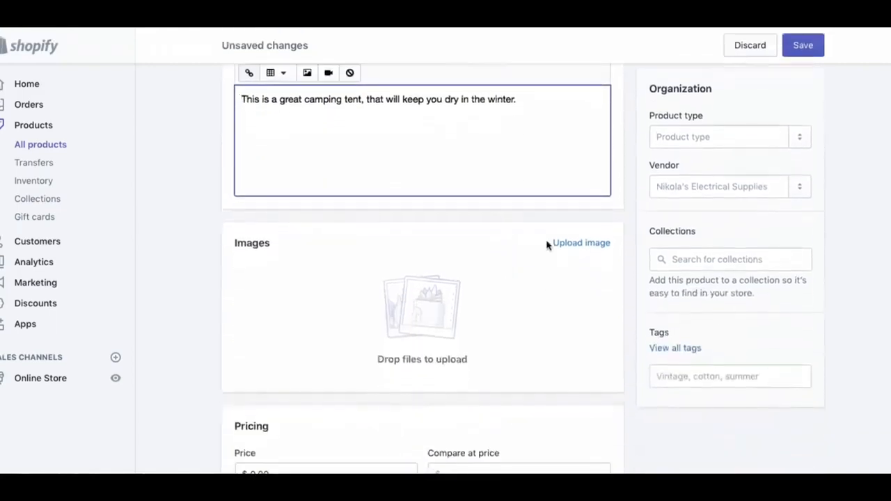
Upload the tent photo as the product image.
left_click(580, 242)
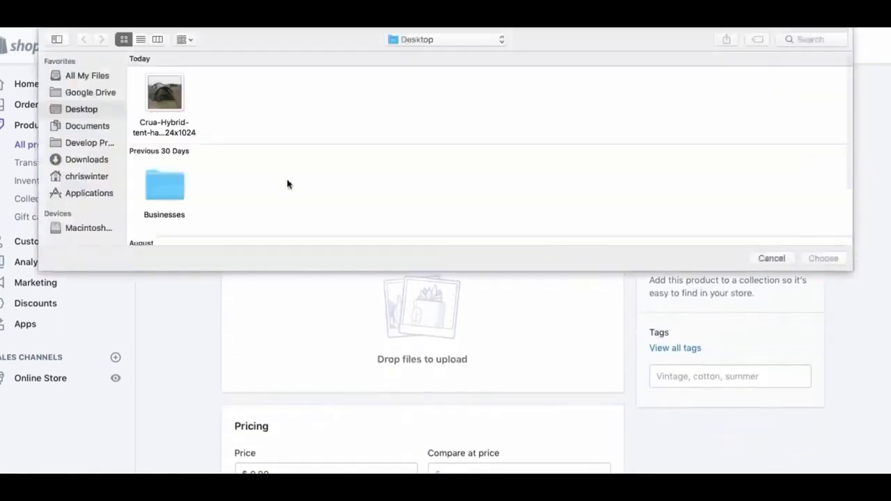
left_click(824, 257)
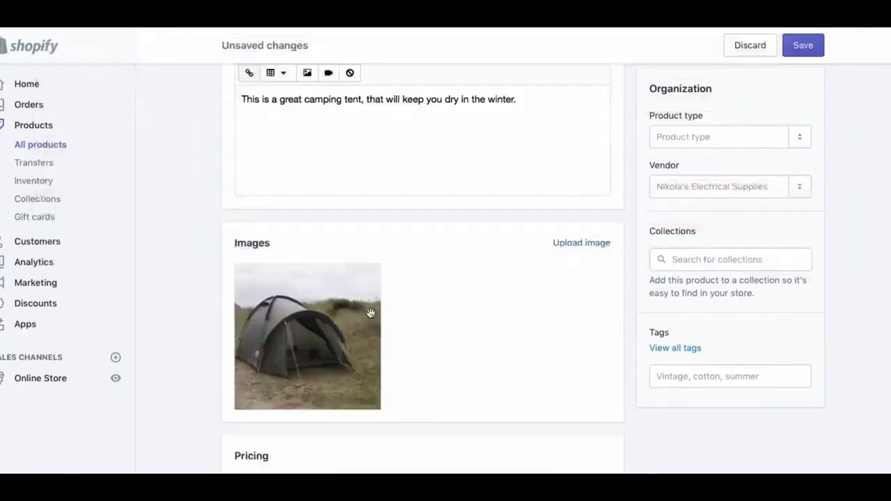
scroll("down", 3)
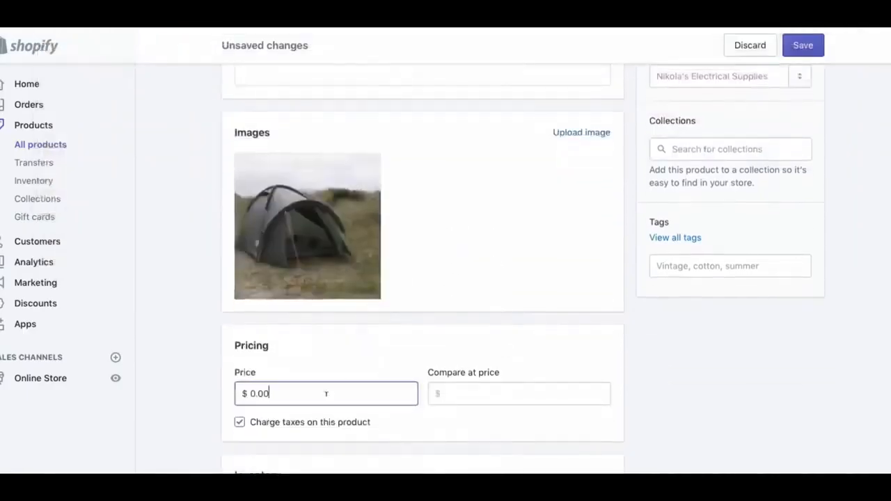
scroll("down", 3)
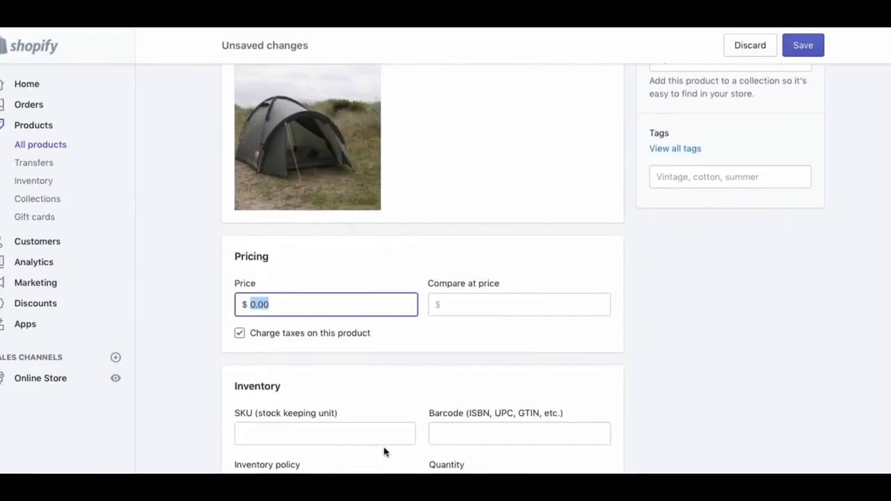
Price the tent at $200 with quantity 10 and save the product.
type("200")
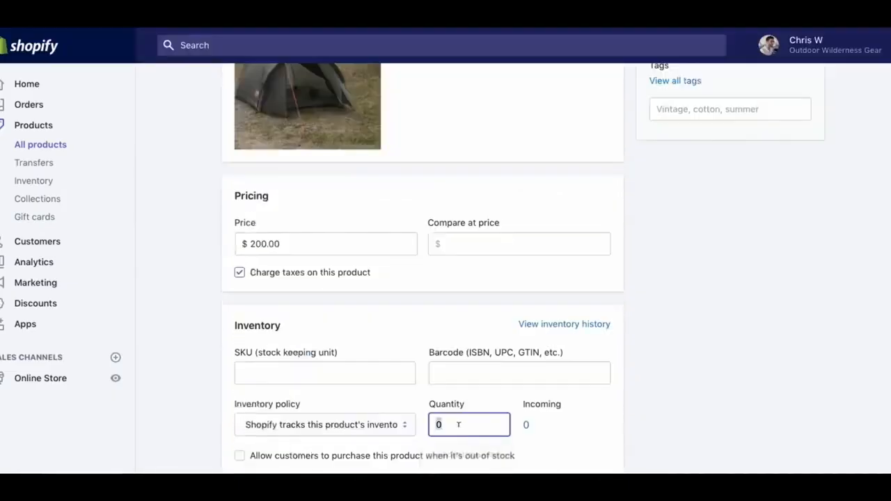
type("10")
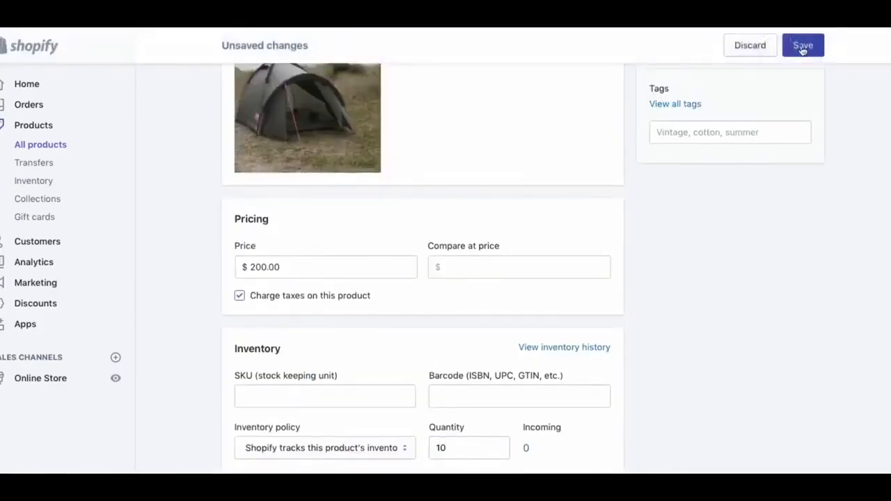
left_click(802, 45)
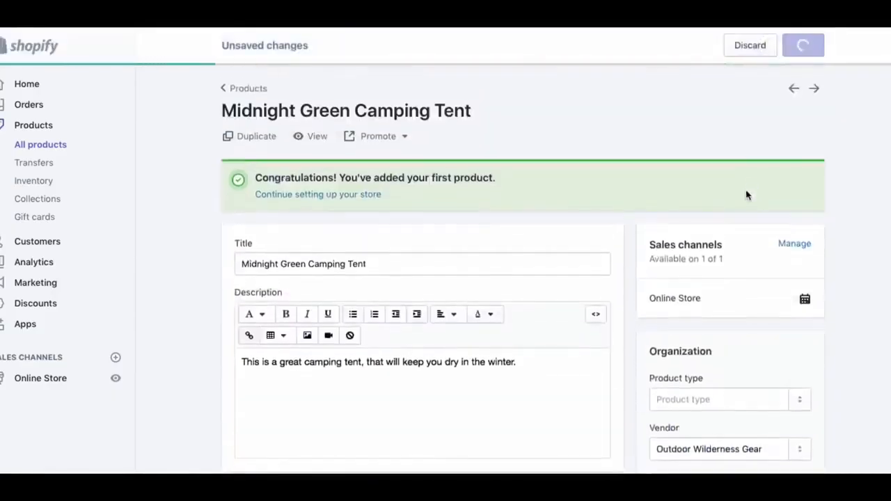
left_click(801, 45)
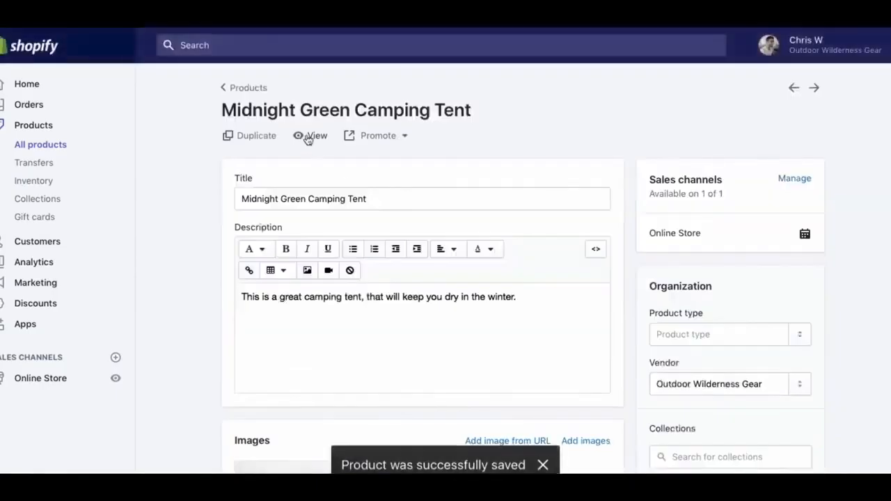
left_click(311, 135)
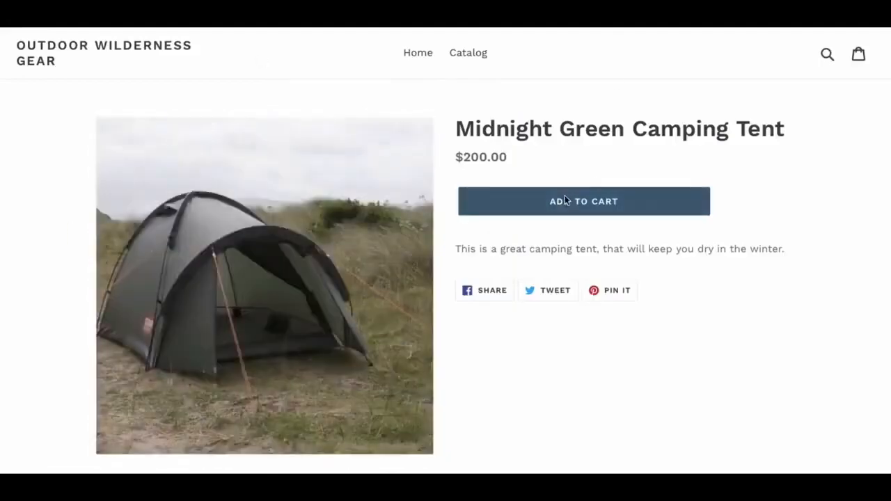
left_click(583, 200)
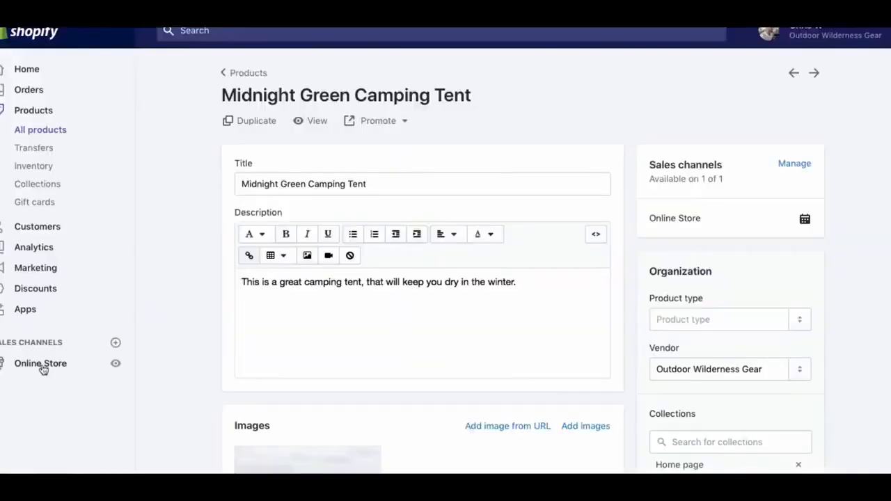
Go to the store's themes and browse the free themes.
left_click(40, 362)
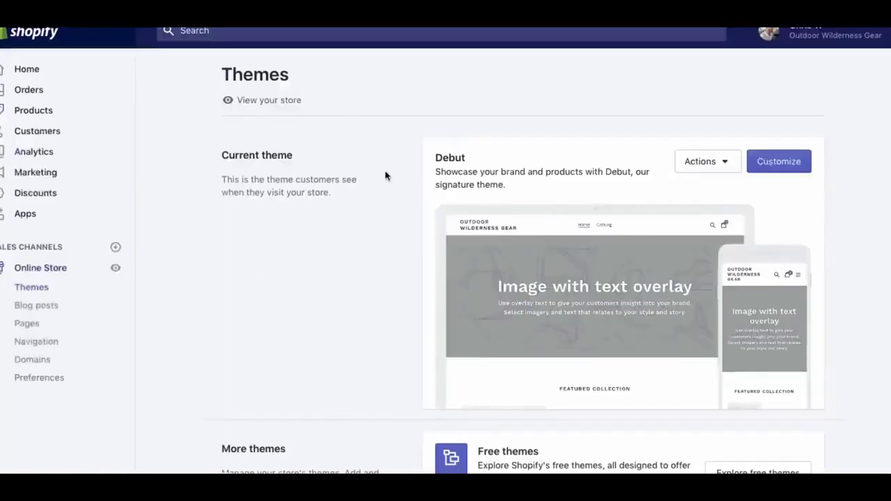
scroll("down", 3)
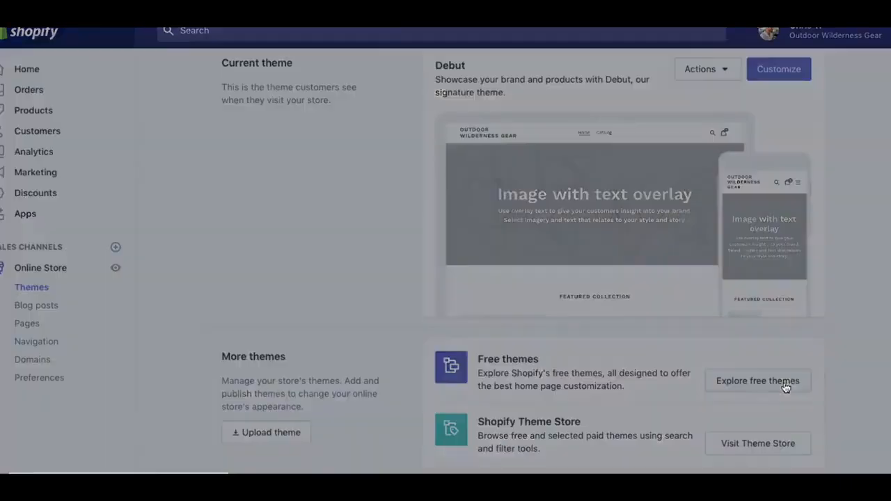
left_click(758, 382)
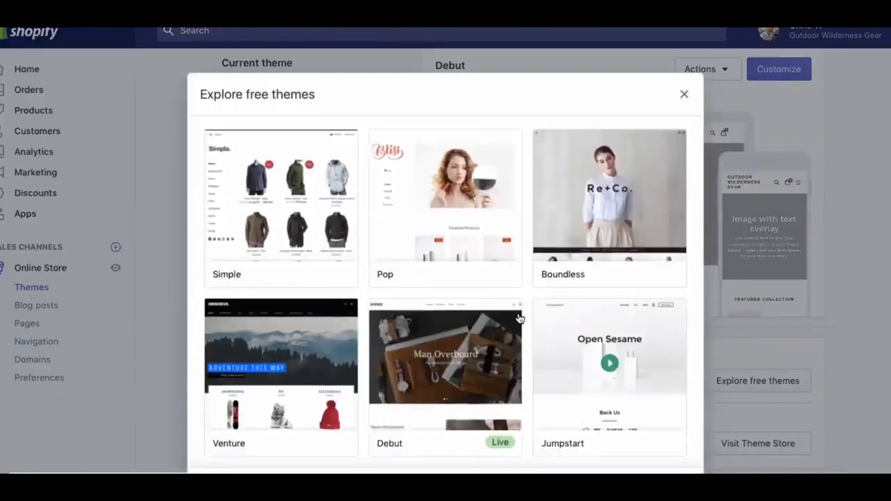
scroll("down", 3)
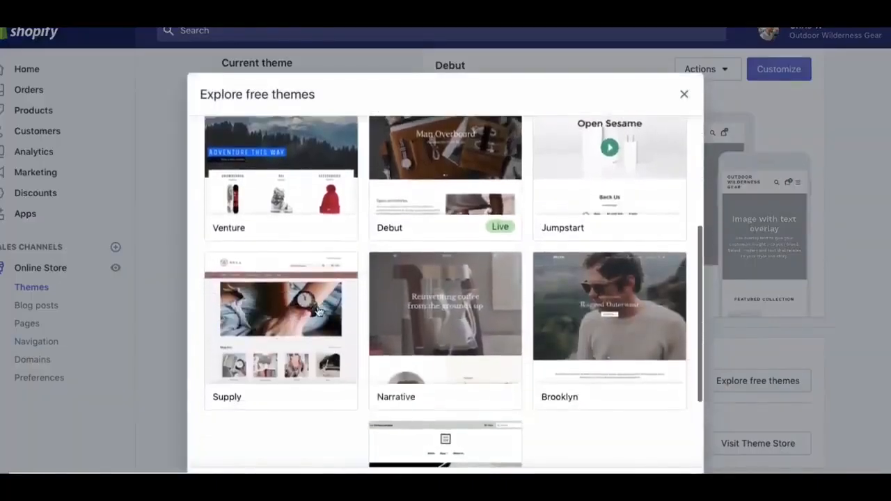
scroll("down", 3)
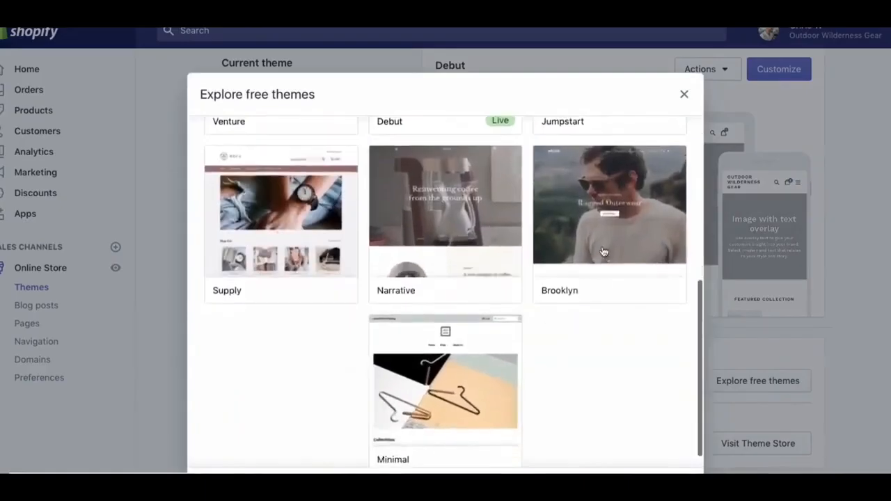
Add the Brooklyn theme to the theme library.
left_click(608, 203)
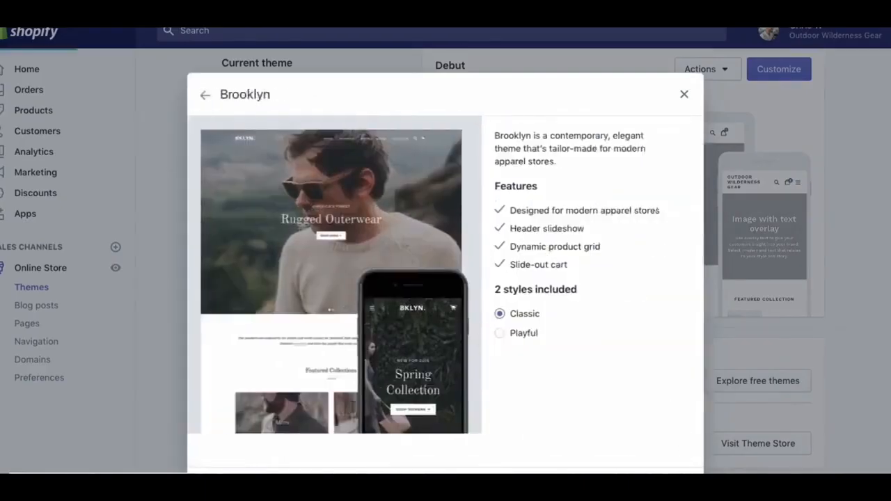
left_click(683, 94)
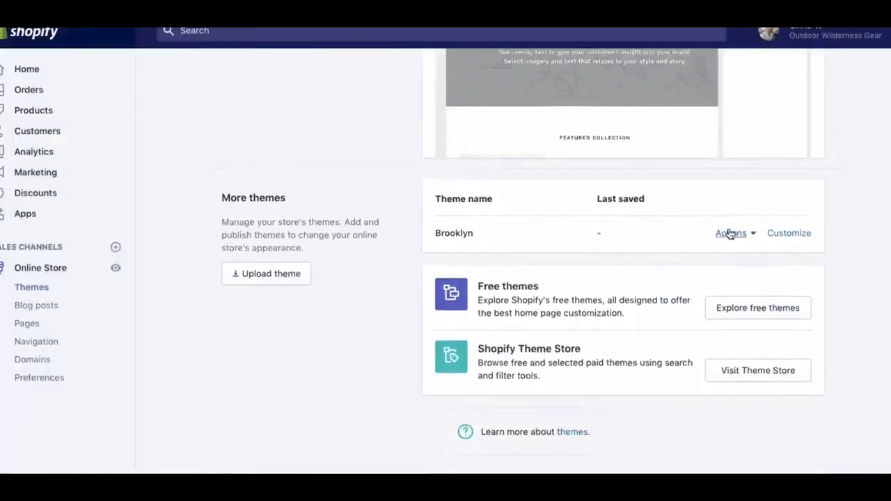
left_click(731, 234)
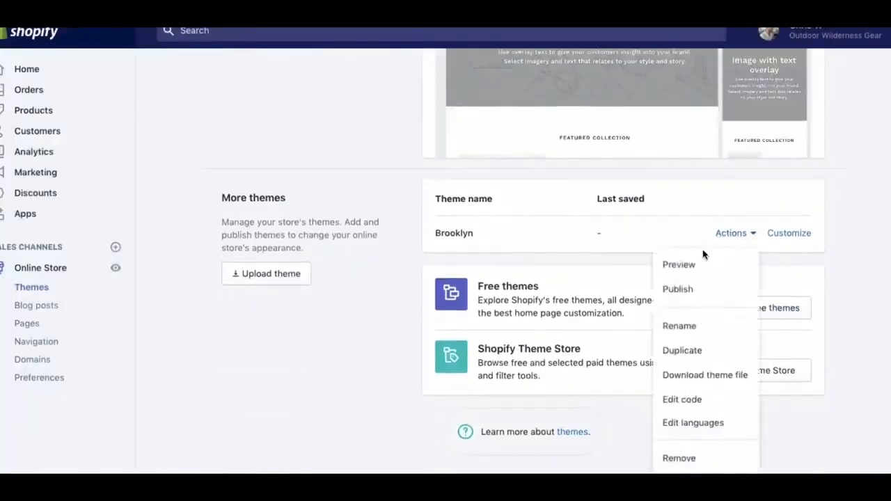
left_click(677, 288)
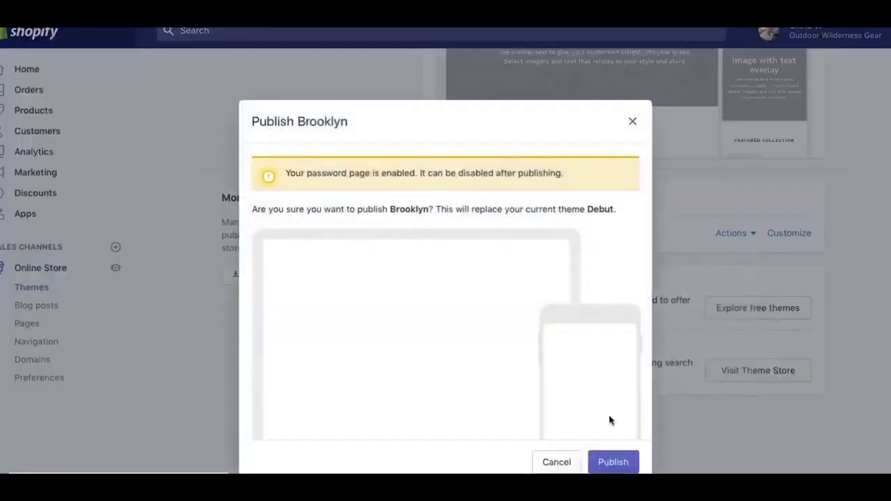
left_click(613, 462)
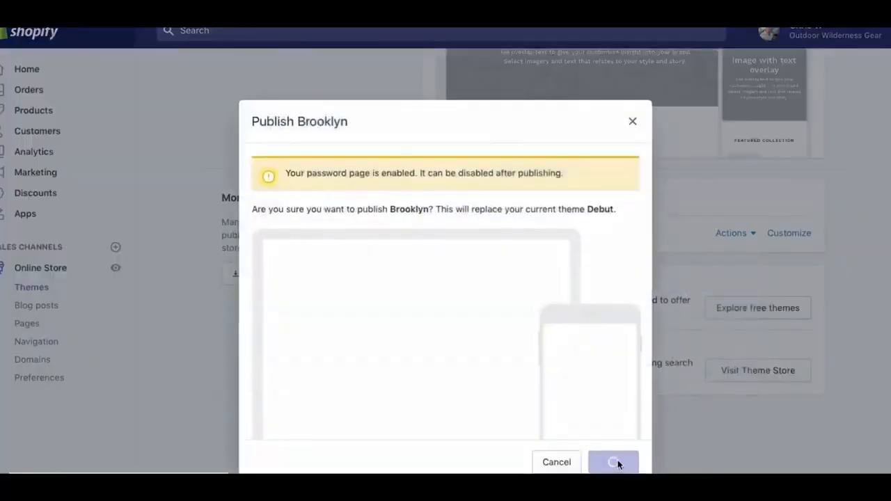
left_click(613, 462)
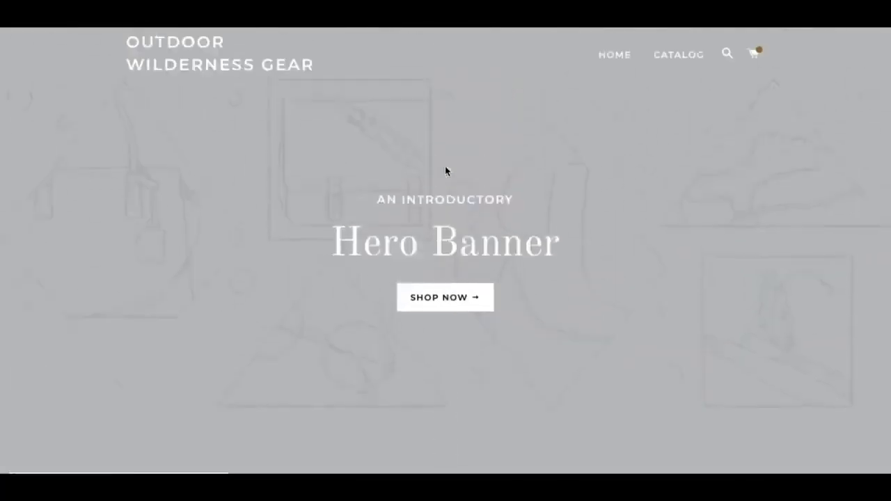
scroll("down", 3)
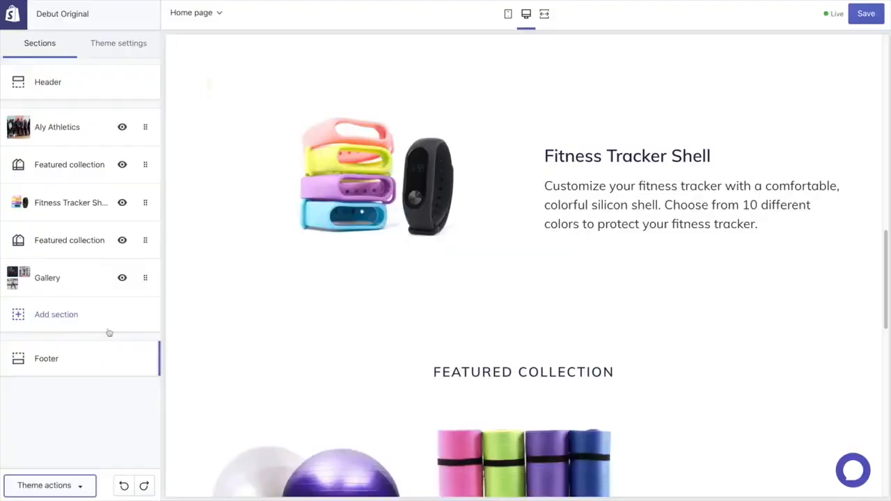
Set the theme's sale text colour to crimson red #DA0C14.
left_click(118, 42)
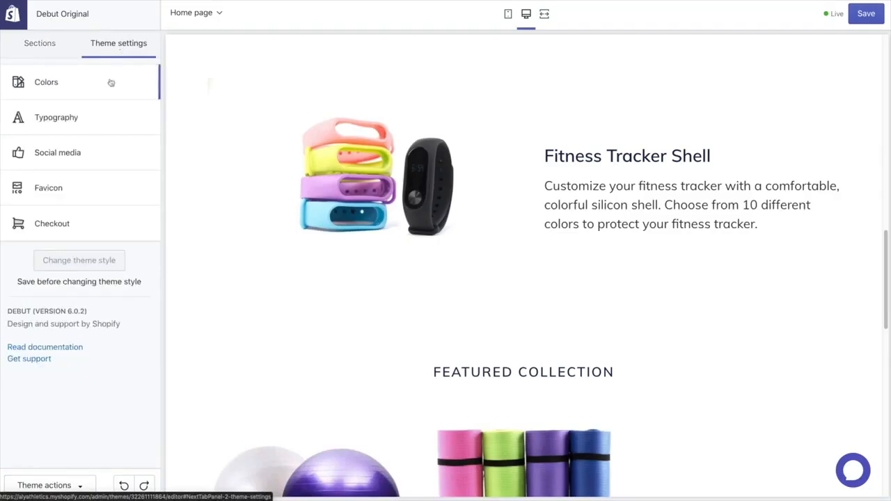
left_click(46, 81)
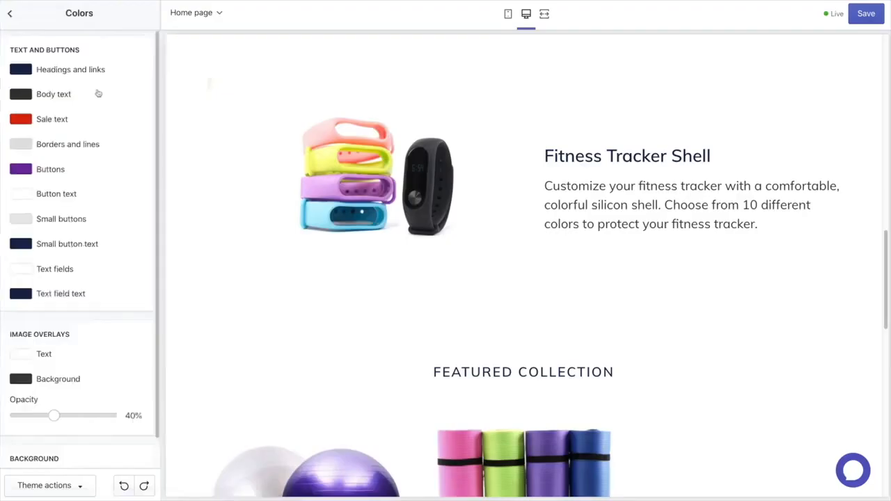
left_click(19, 118)
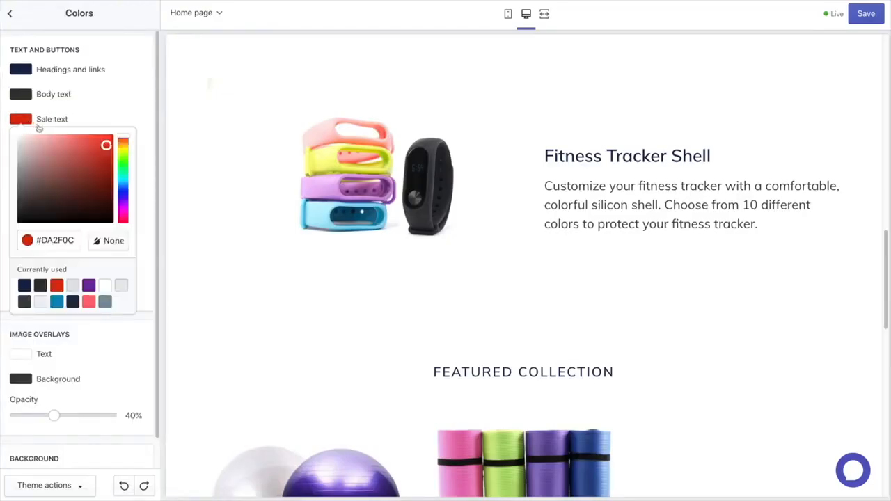
left_click(122, 143)
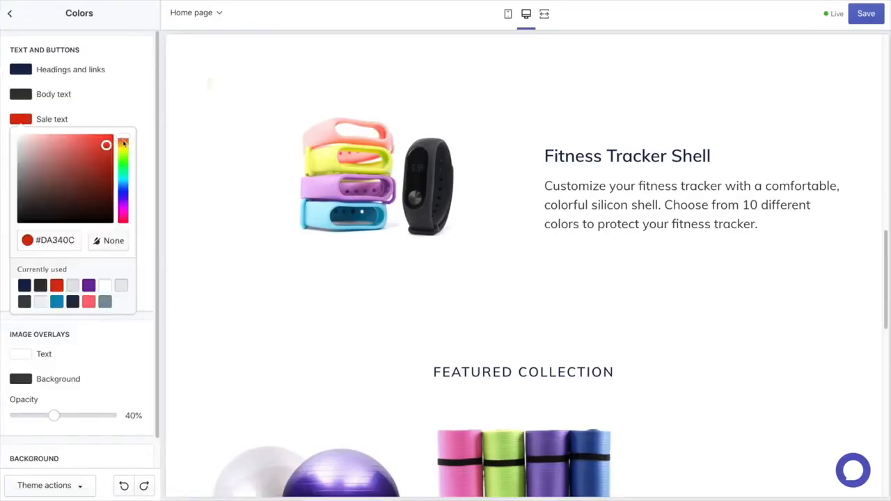
left_click(122, 208)
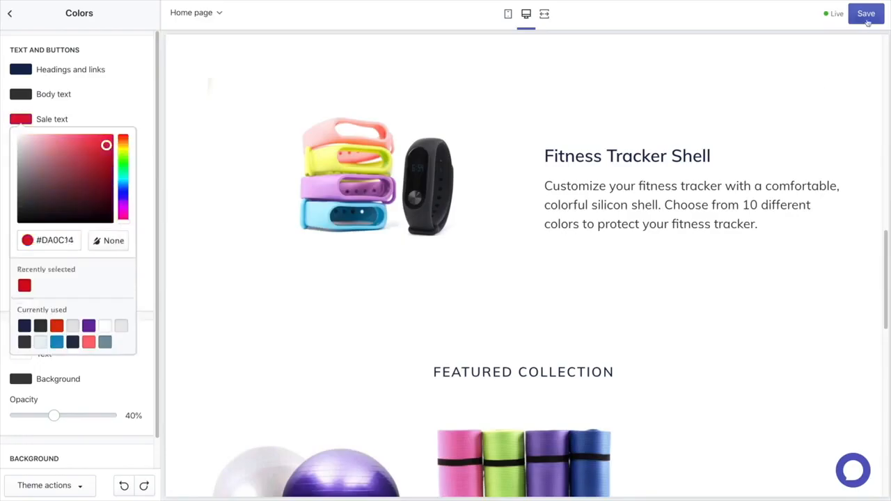
Save the theme colours and return to the Brooklyn home-page editor.
left_click(866, 14)
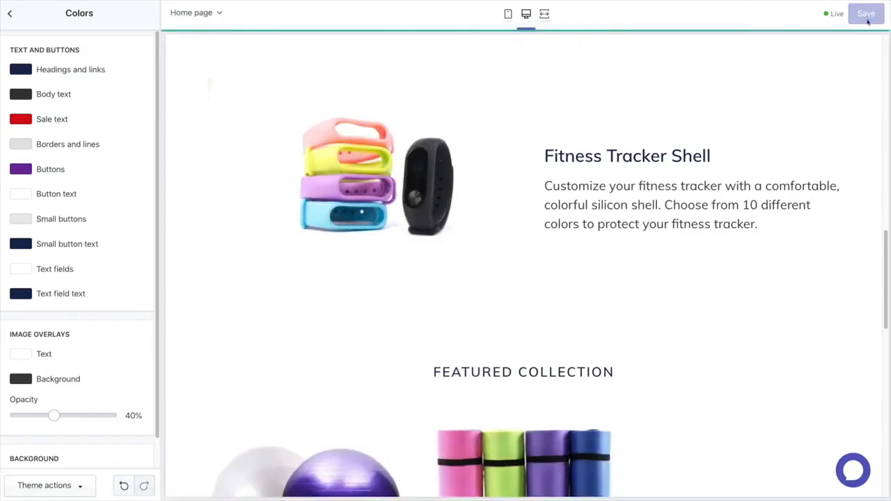
left_click(10, 12)
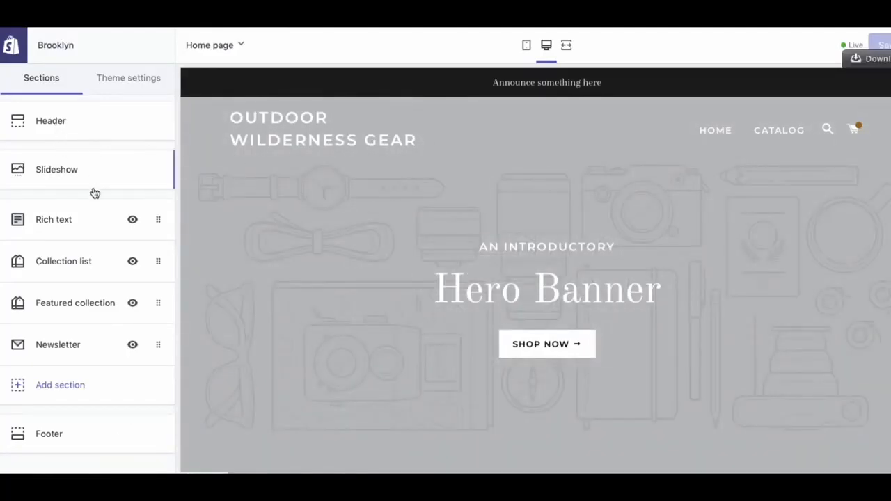
Hide the rich text, collection list and featured collection sections, keeping Newsletter visible.
scroll("down", 3)
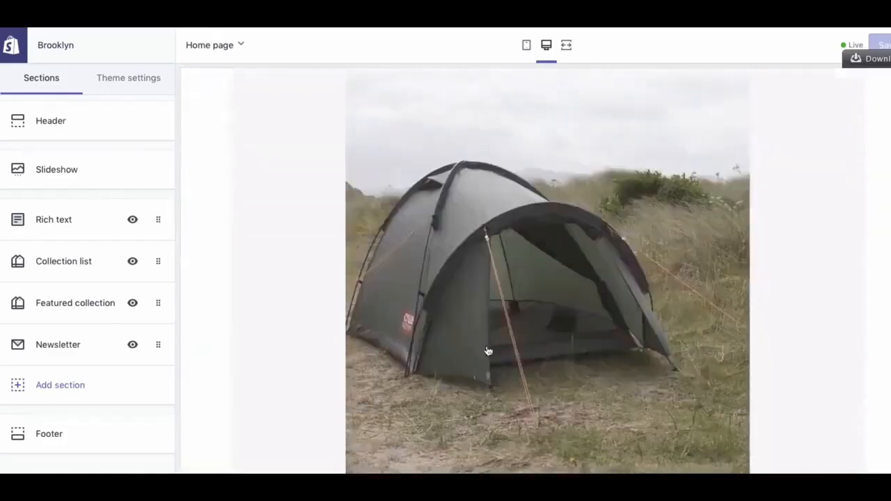
scroll("down", 3)
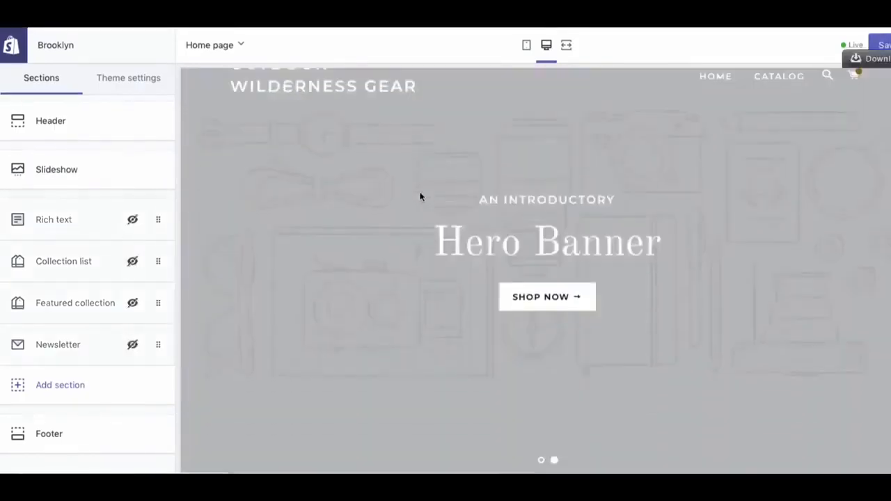
scroll("down", 3)
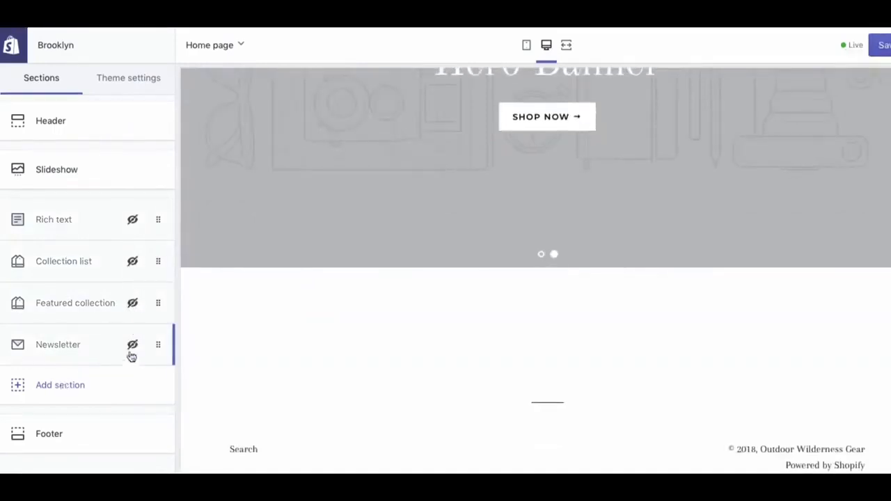
left_click(60, 384)
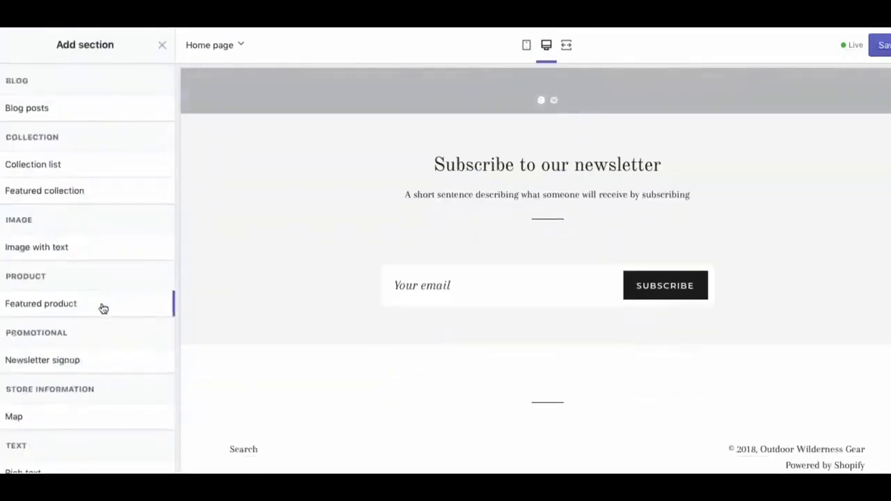
Add a Featured product section showing the Midnight Green Camping Tent and return to Sections.
left_click(41, 303)
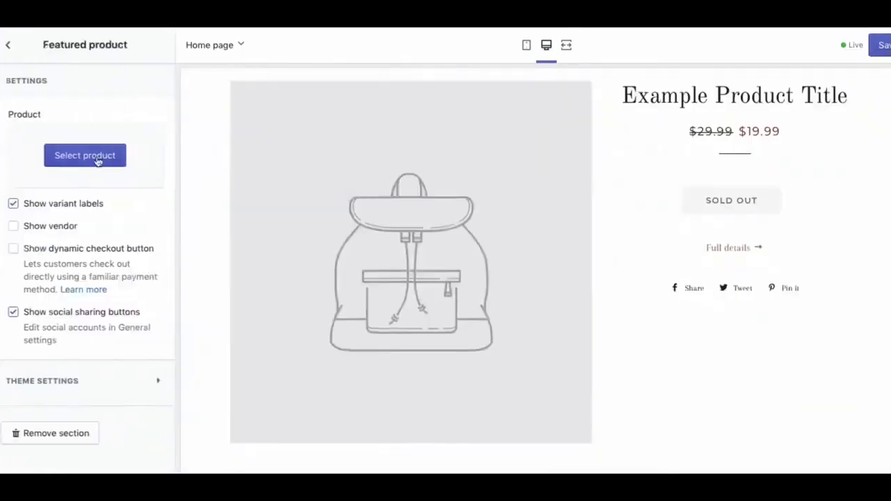
left_click(85, 156)
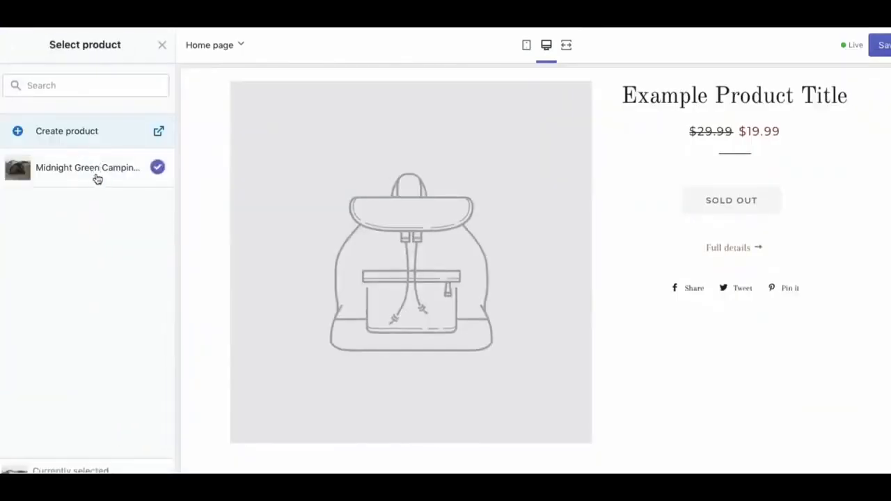
left_click(86, 167)
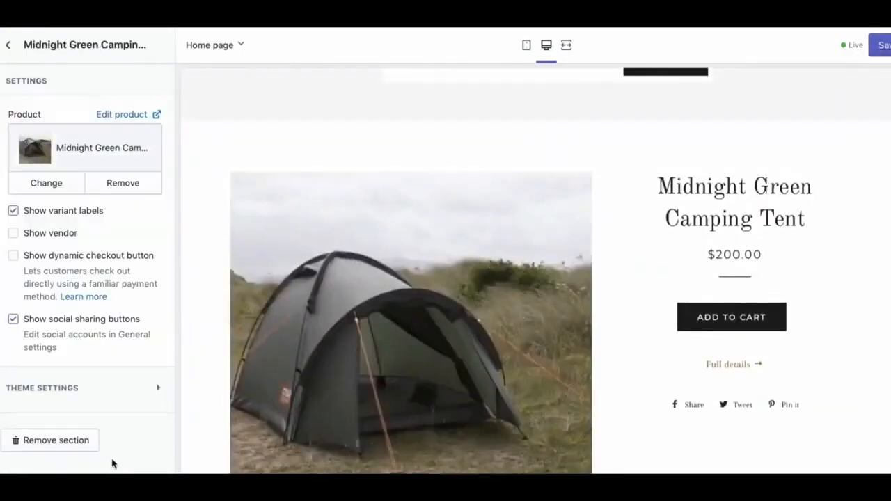
left_click(9, 45)
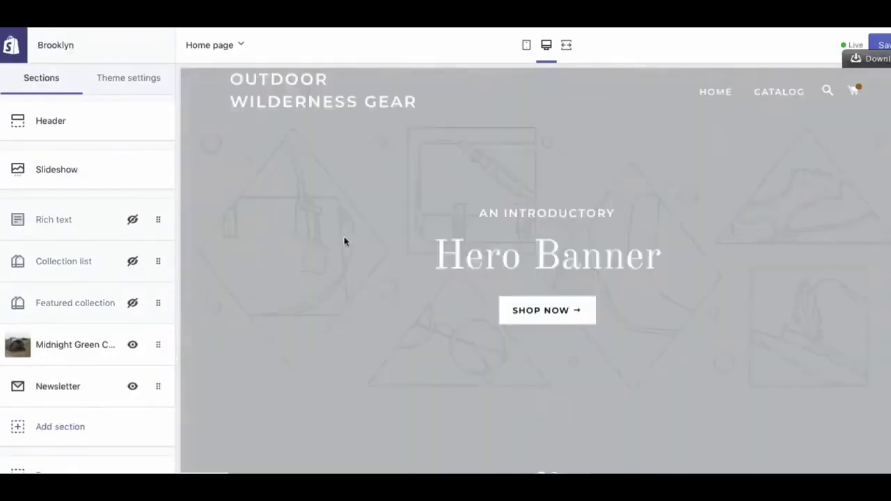
left_click(55, 170)
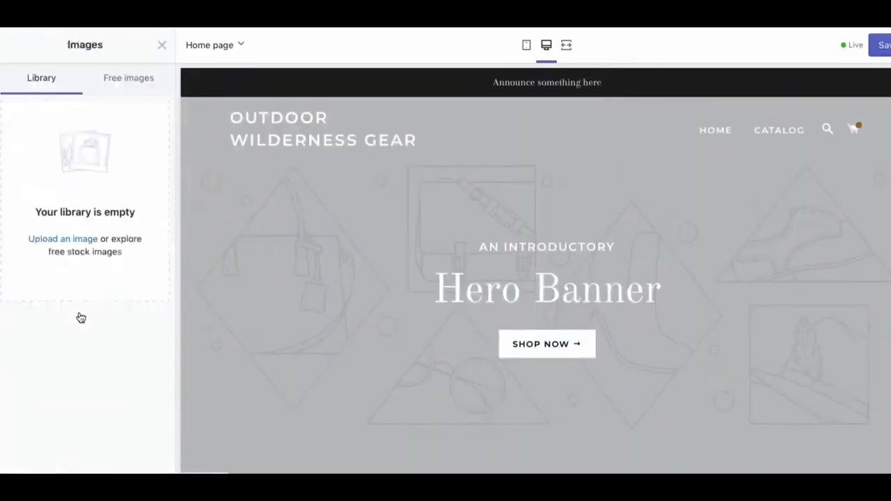
Upload the forest tent photo onto the hero slide and enter the heading text 'OUTDOOR WILDERNE'.
left_click(63, 240)
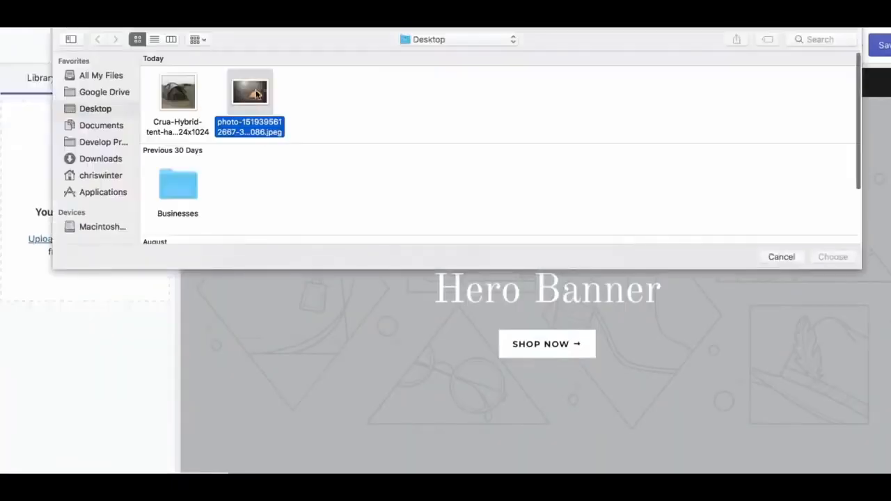
left_click(832, 256)
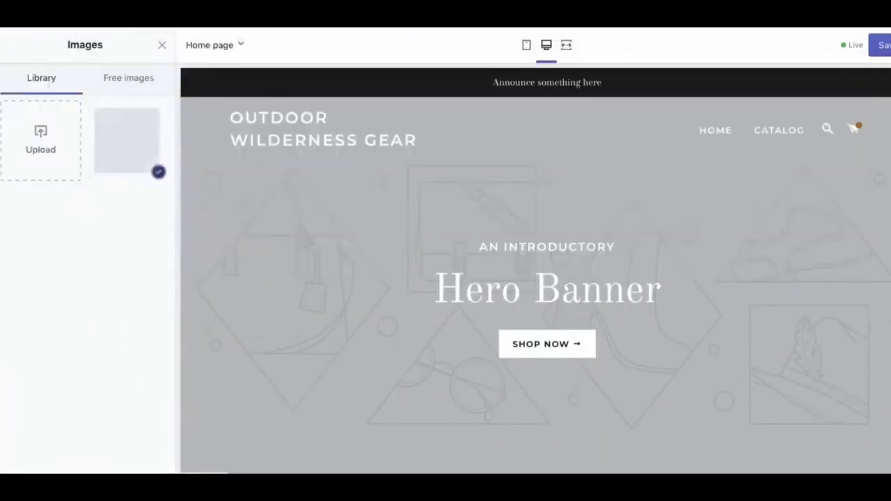
left_click(127, 139)
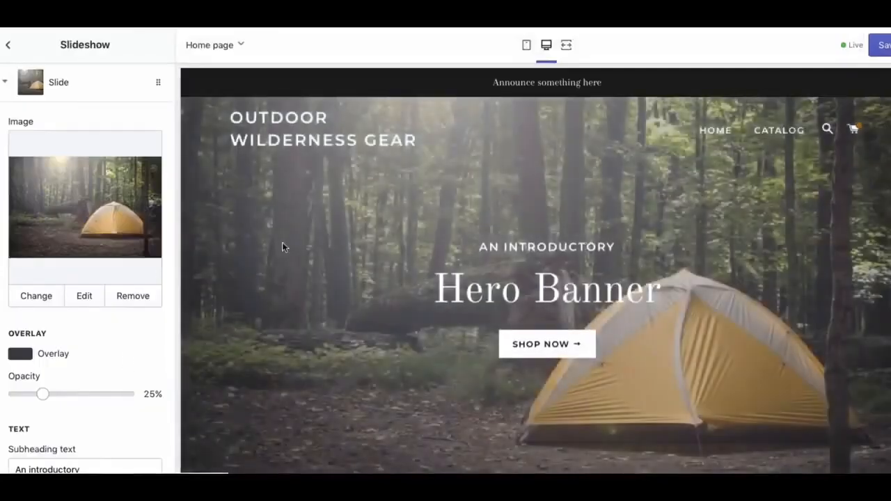
scroll("down", 3)
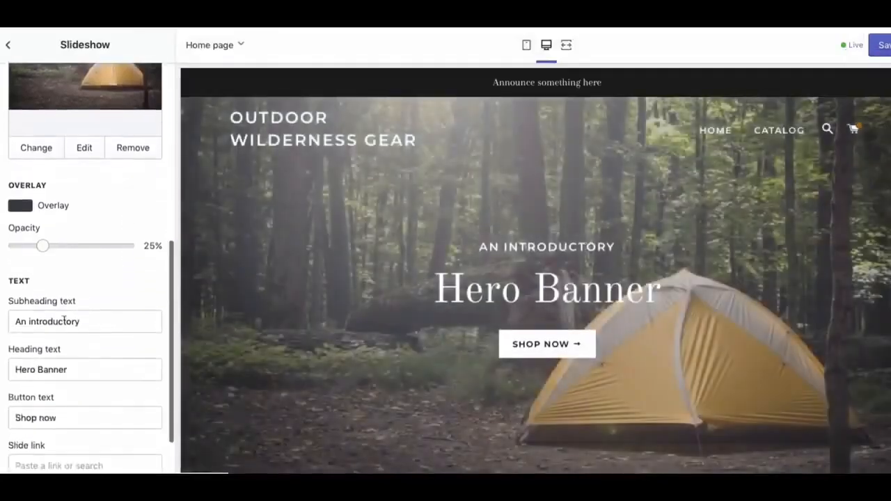
type("OUTDOOR WILDERNE")
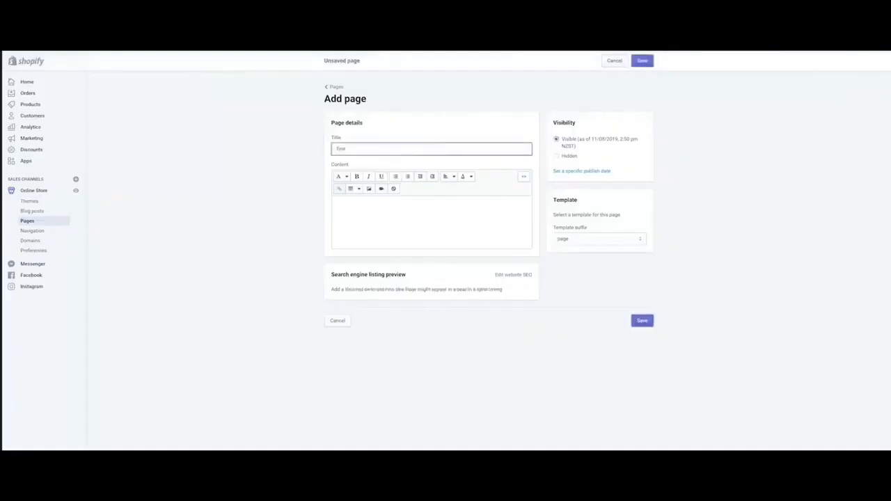
Title the new page Test and choose a different option in the Template suffix dropdown.
left_click(599, 239)
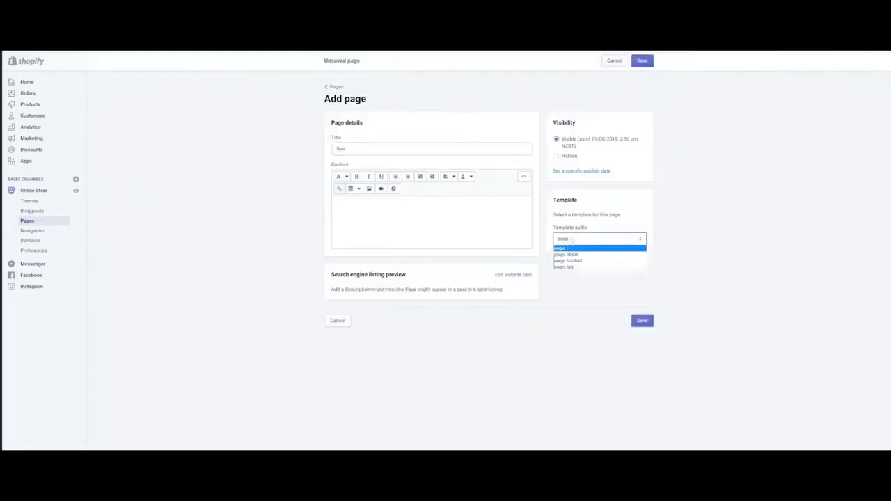
mouse_move(598, 253)
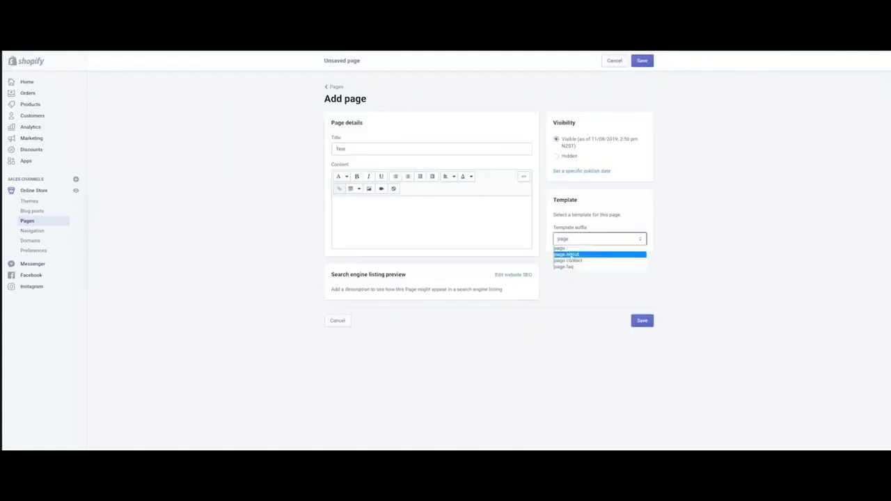
left_click(599, 253)
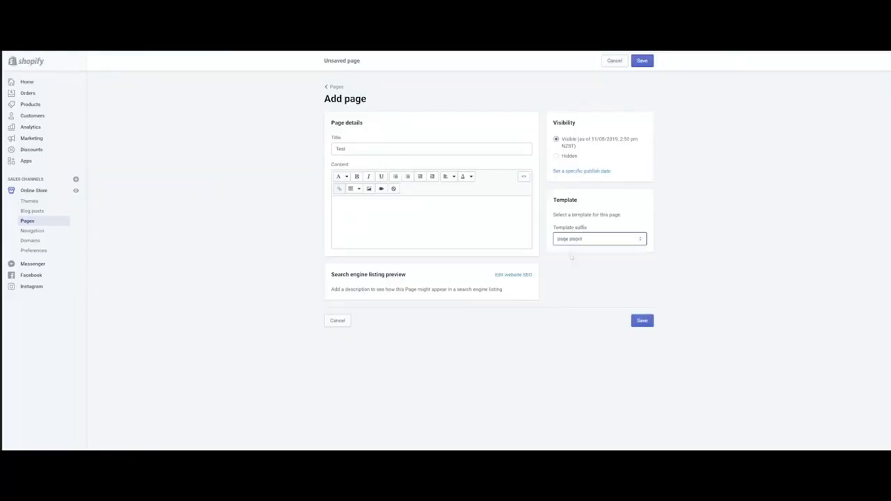
left_click(598, 240)
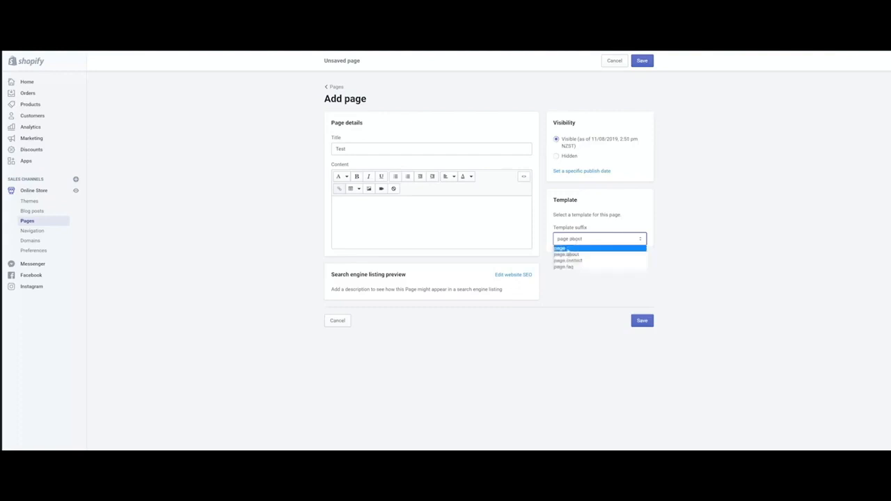
left_click(567, 254)
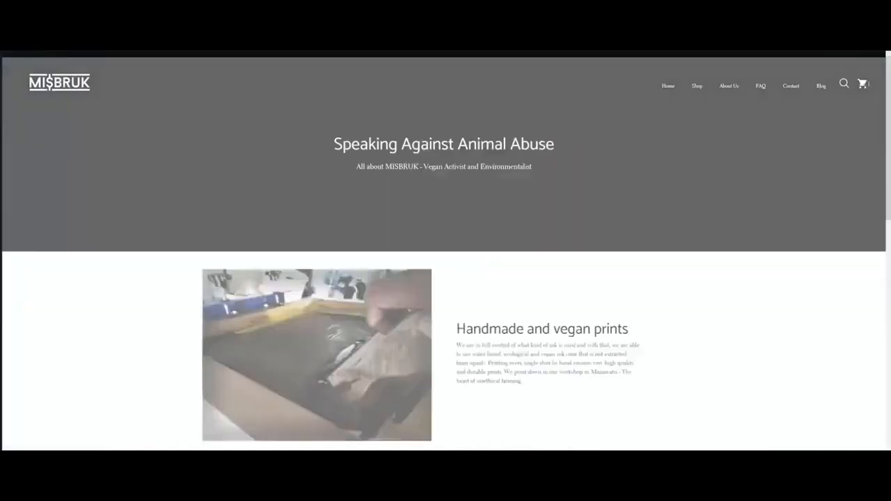
Scroll through the example MISBRUK storefront.
scroll("down", 3)
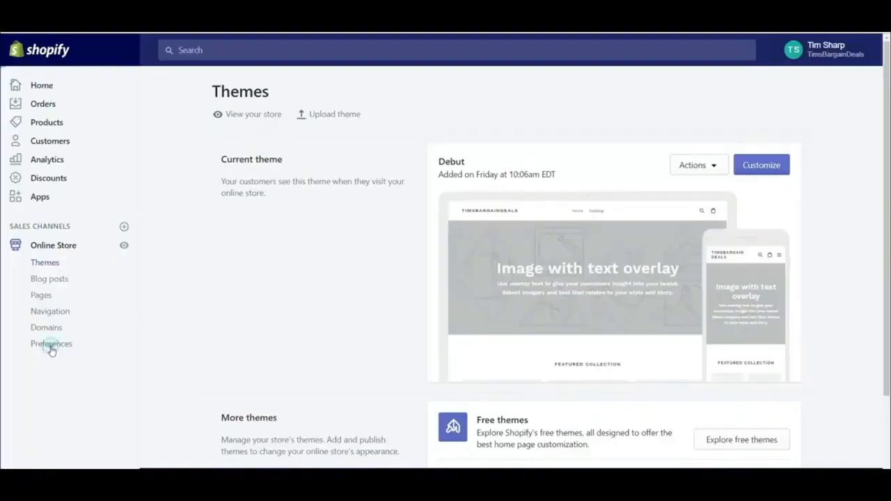
In Preferences, enter the homepage title Tims Bargain Deals.
left_click(52, 342)
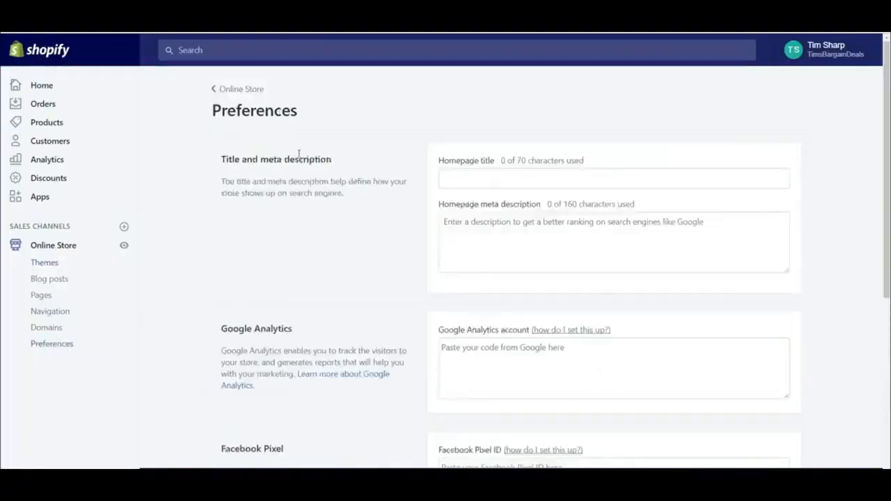
left_click(612, 178)
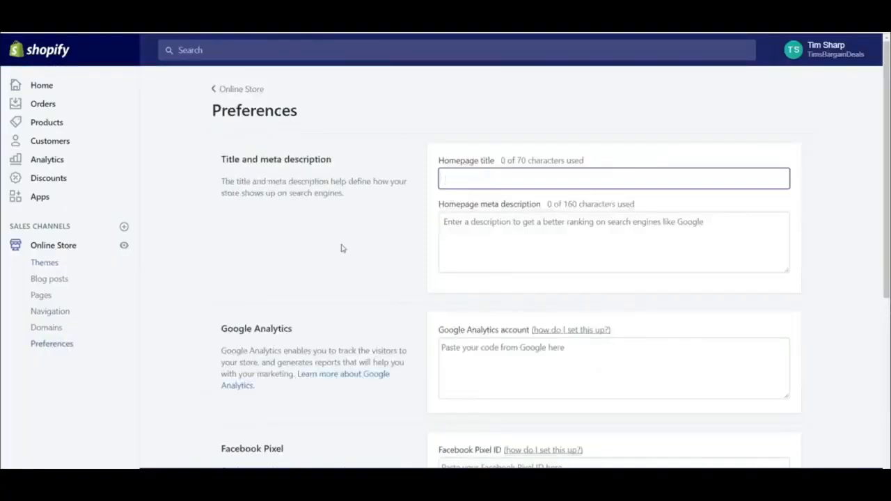
type("Tims Bargain")
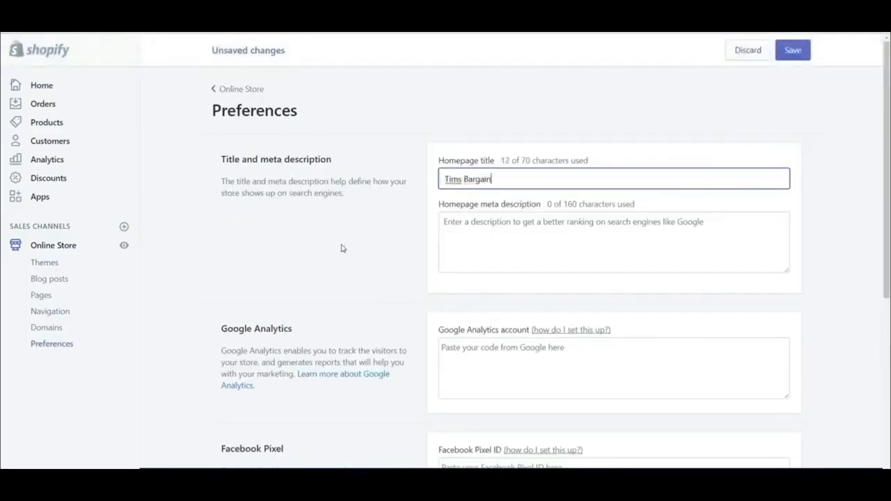
type("Deals")
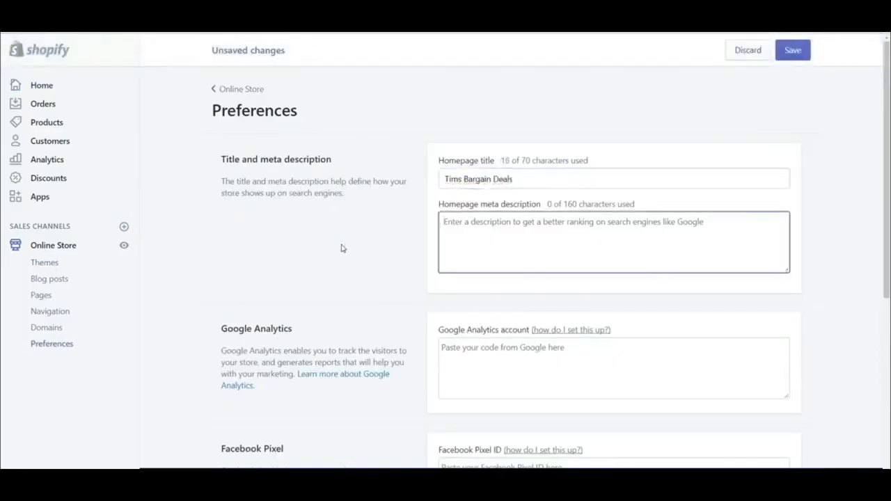
Enter the homepage meta description 'Get the best daily deals in town !'.
type("Get")
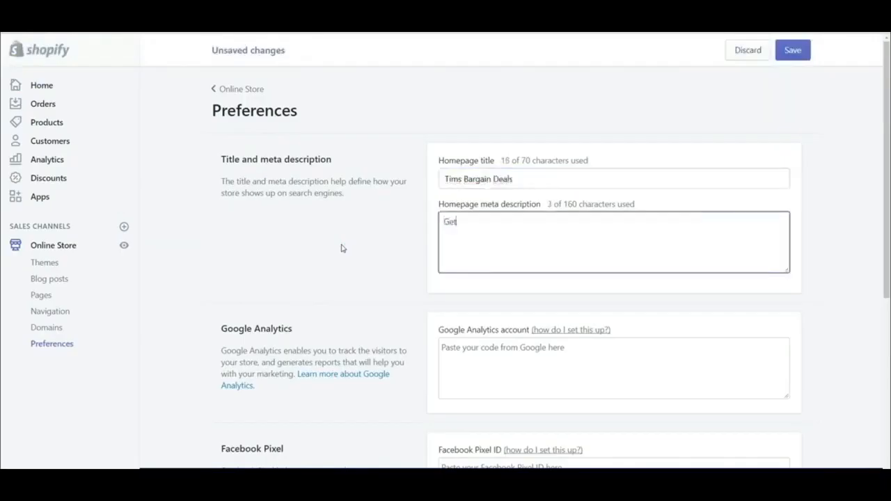
type("the best daily deals in town")
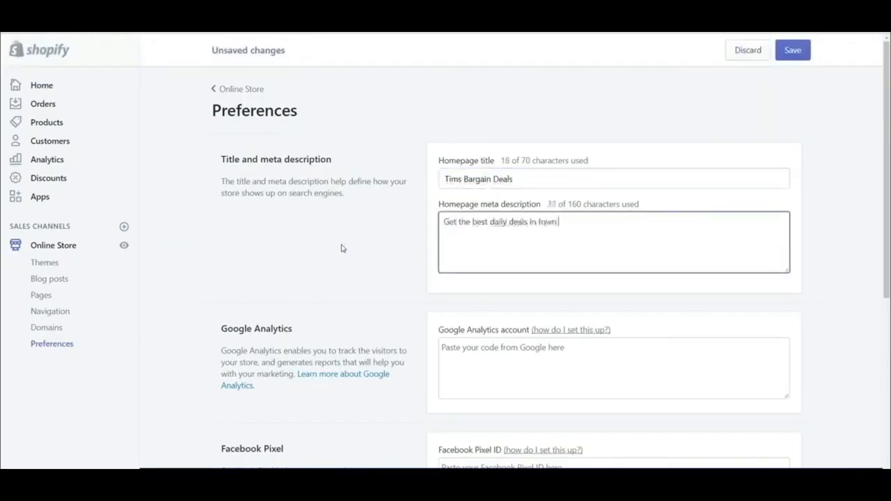
type("i")
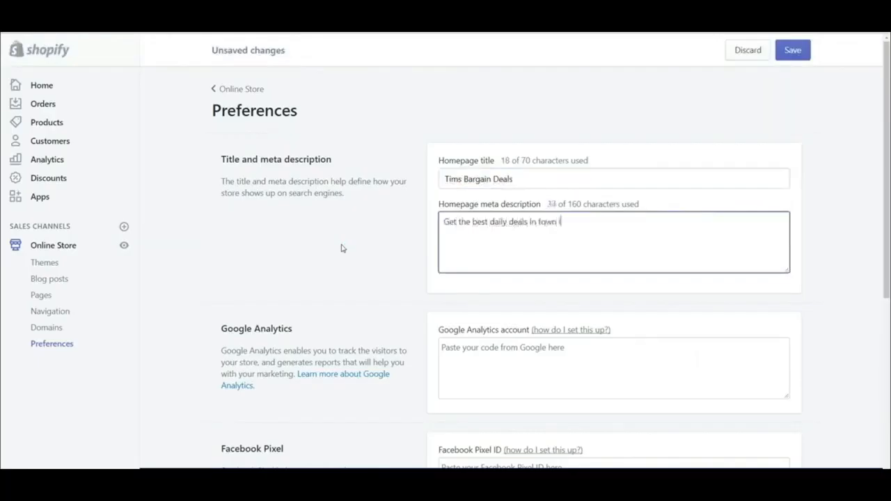
type("!")
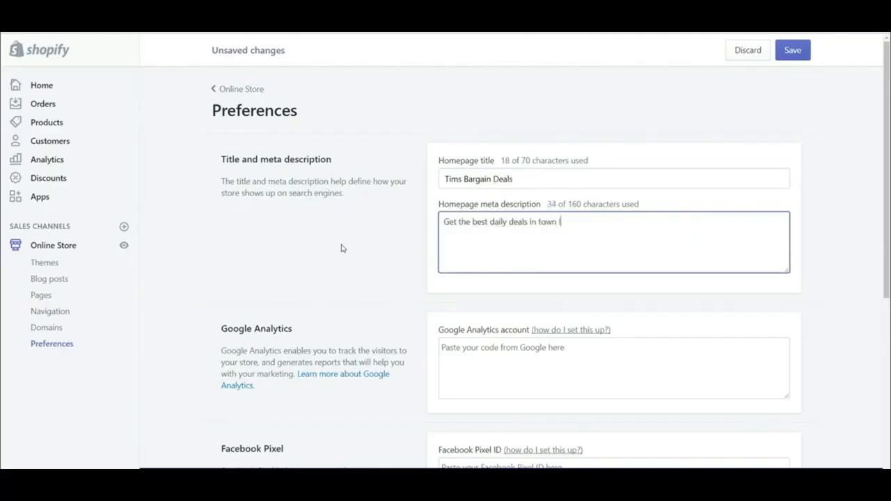
type("!")
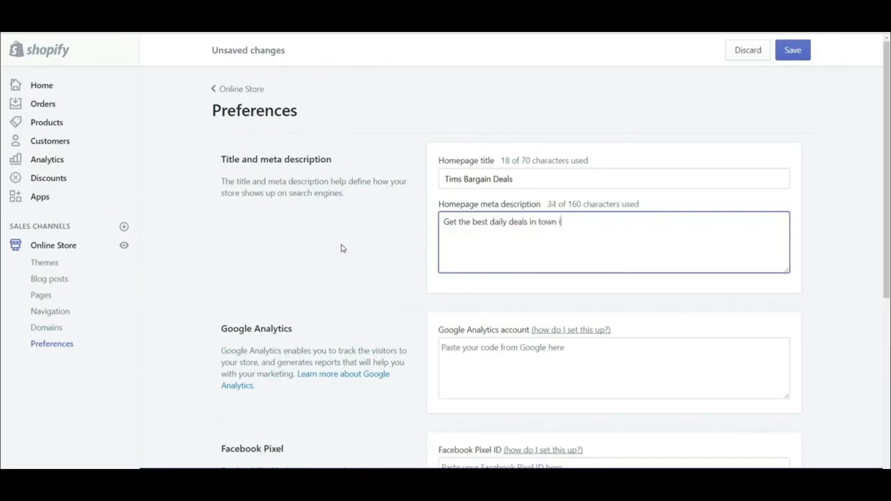
mouse_move(259, 340)
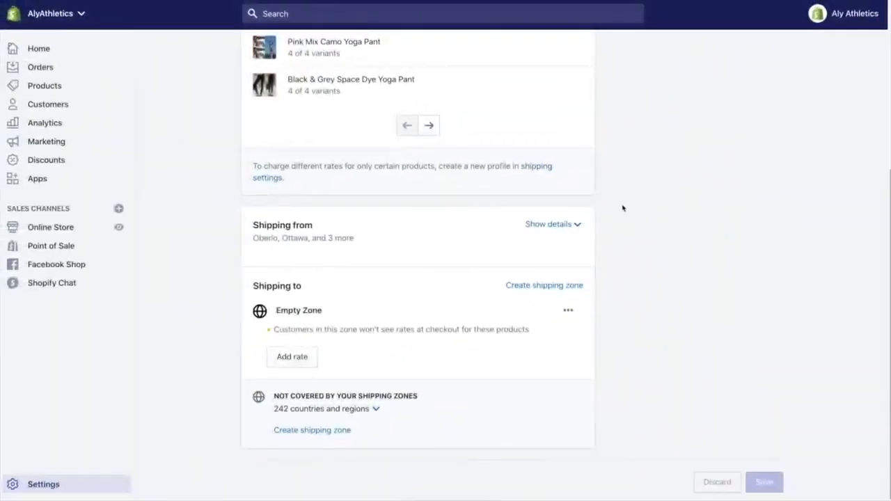
Edit the empty shipping zone, rename it Domestic and tick Canada as an included country.
left_click(549, 223)
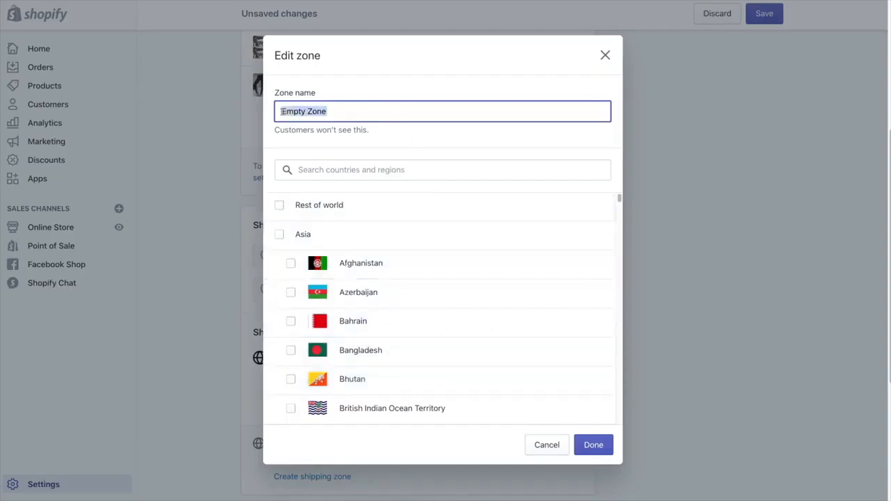
type("Domestic")
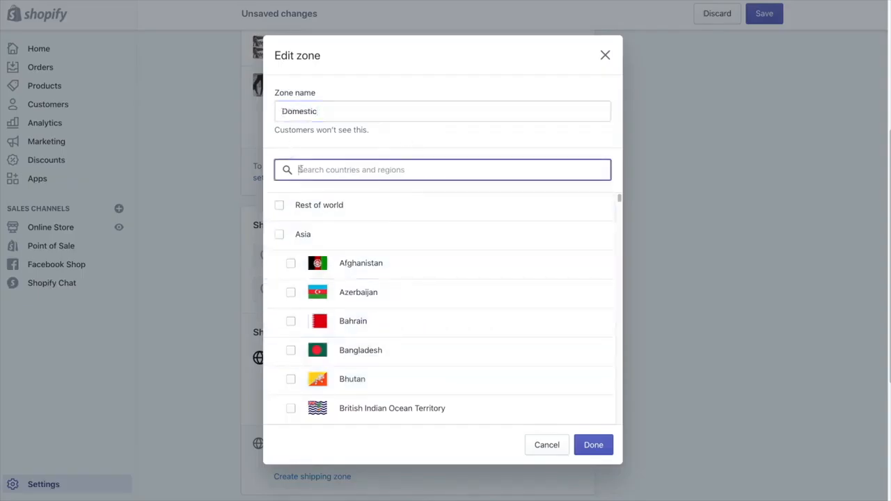
type("Canada")
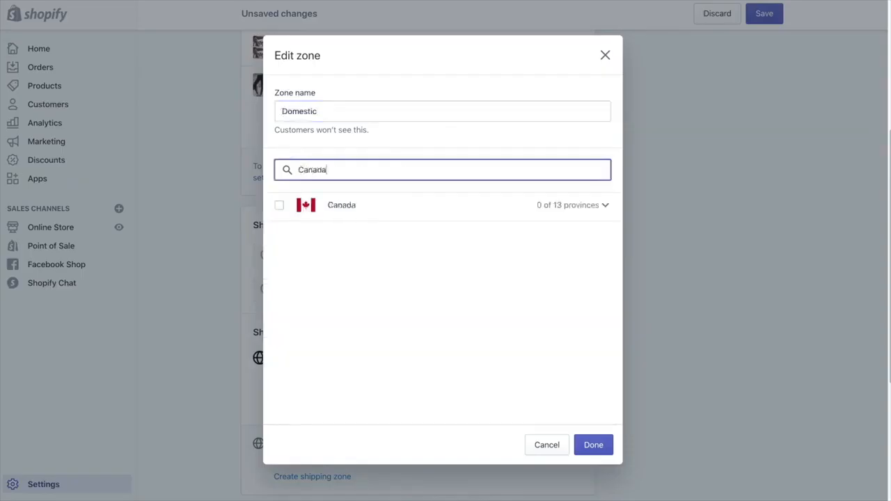
left_click(278, 204)
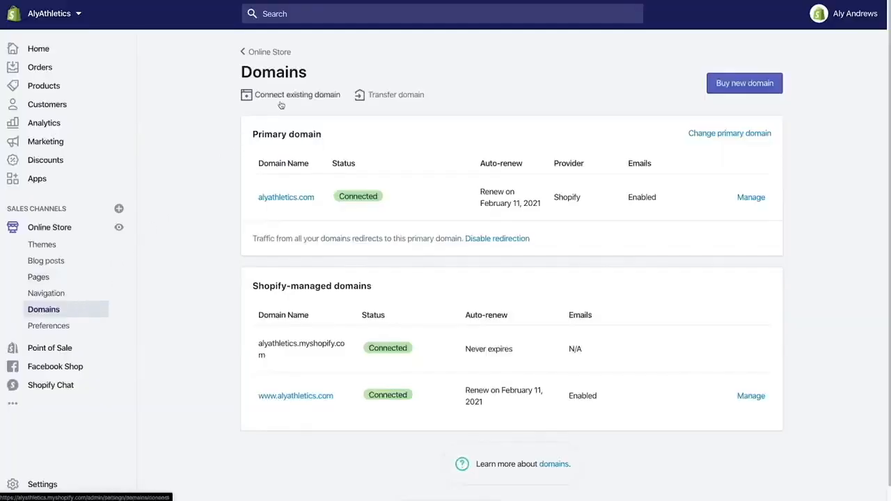
Enter existing domain alyathletics.info, submit it and choose Connect automatically via GoDaddy.
left_click(298, 95)
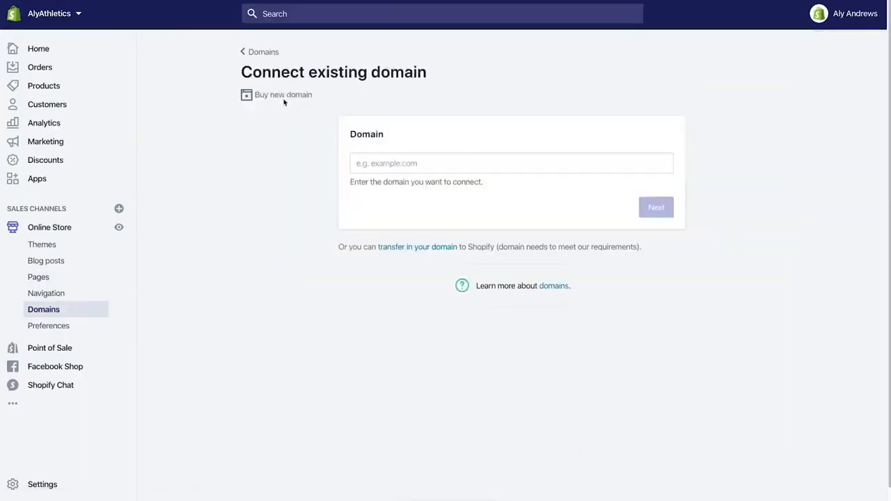
mouse_move(308, 118)
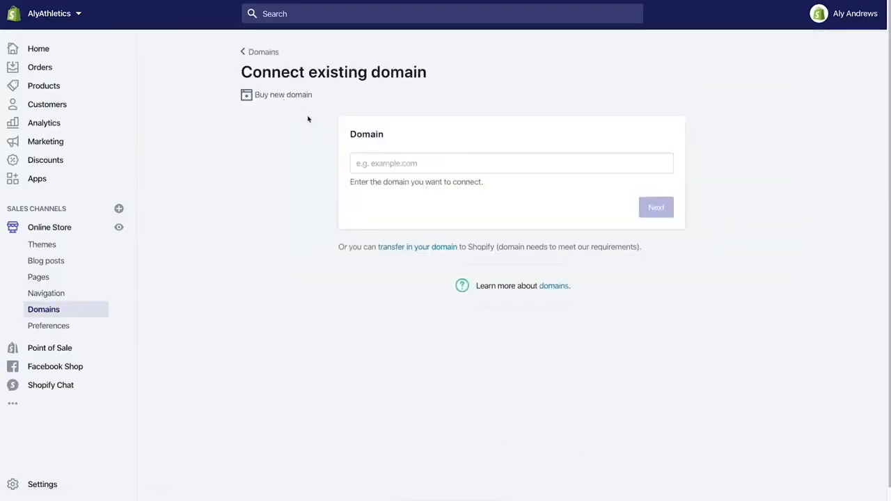
type("a")
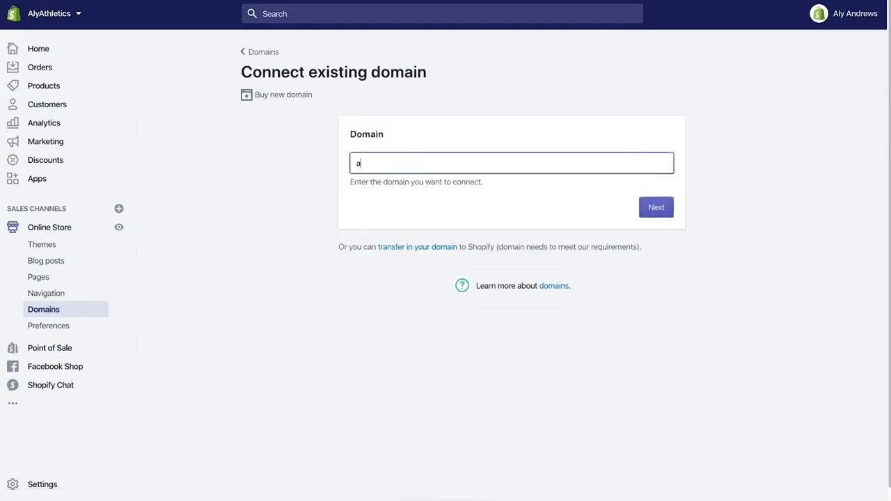
type("lyathletics.info")
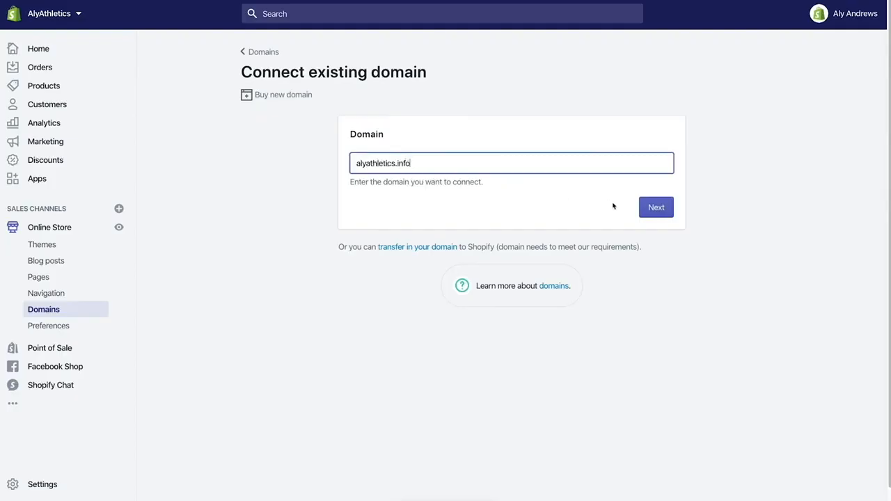
left_click(655, 206)
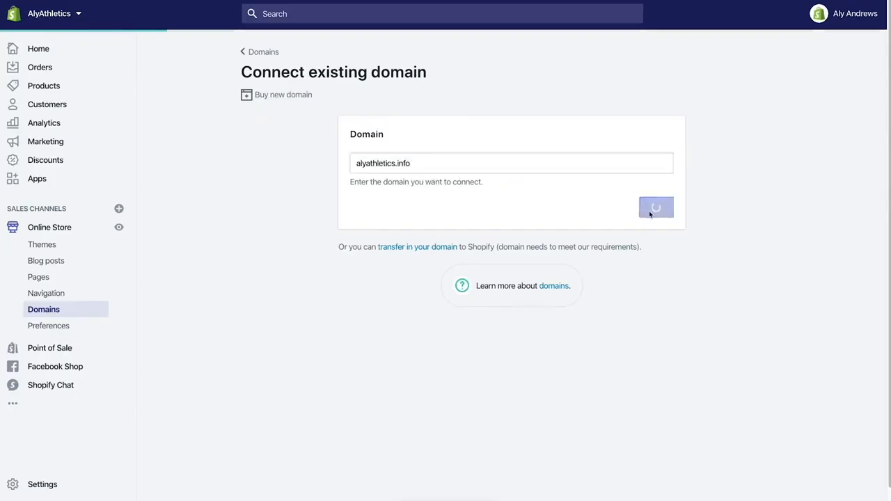
left_click(654, 207)
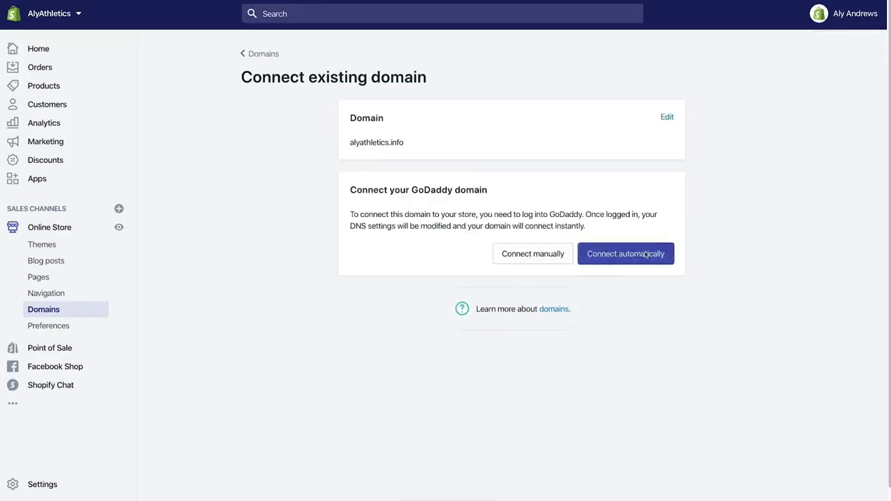
left_click(624, 254)
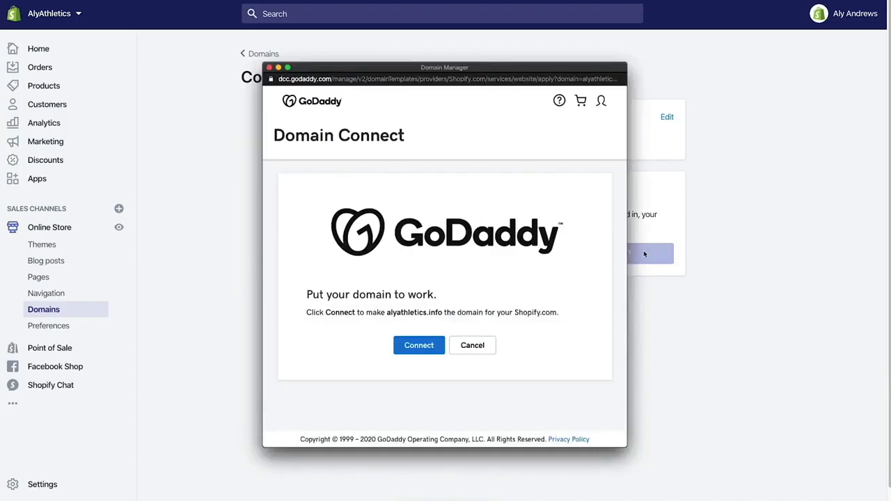
mouse_move(604, 274)
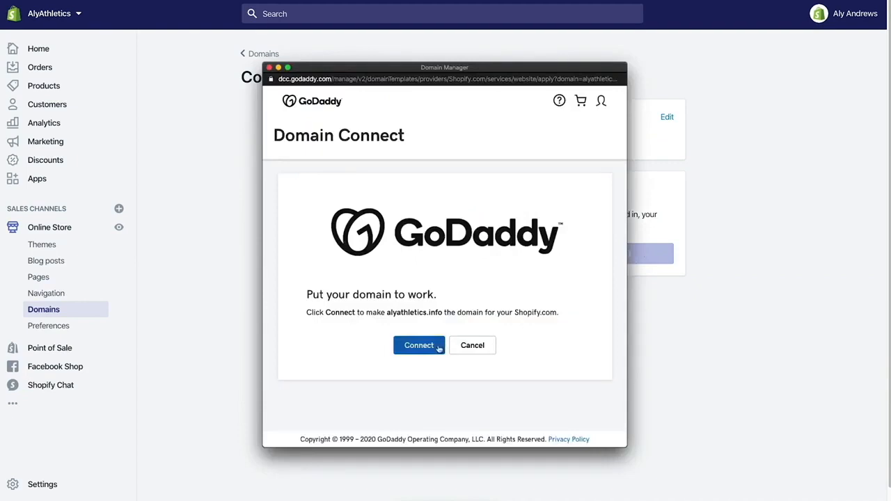
Approve the GoDaddy Domain Connect for alyathletics.info and close the success message.
left_click(418, 345)
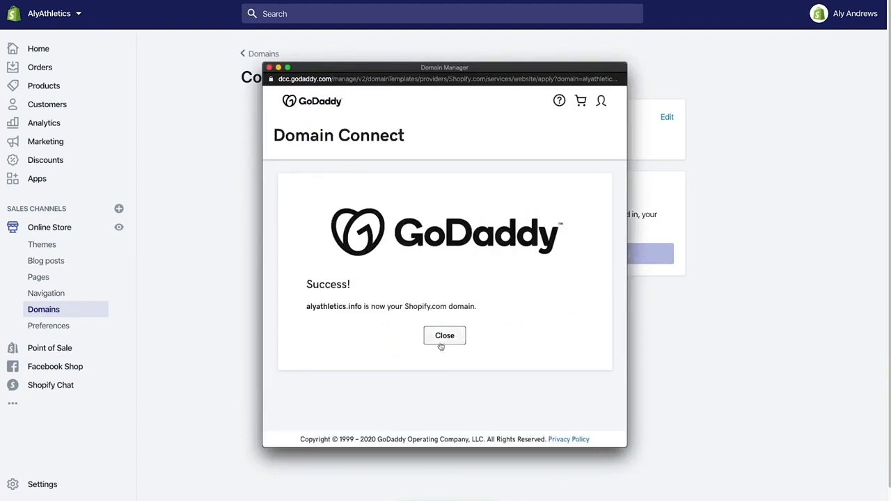
left_click(444, 335)
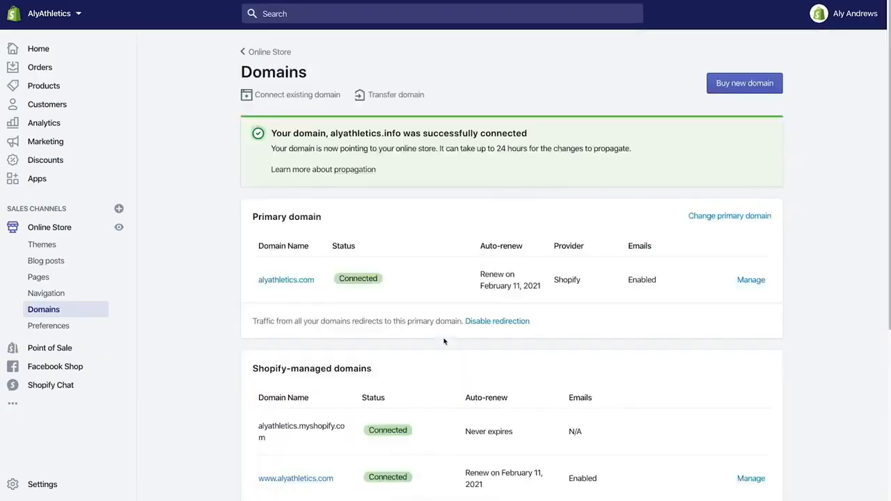
scroll("down", 3)
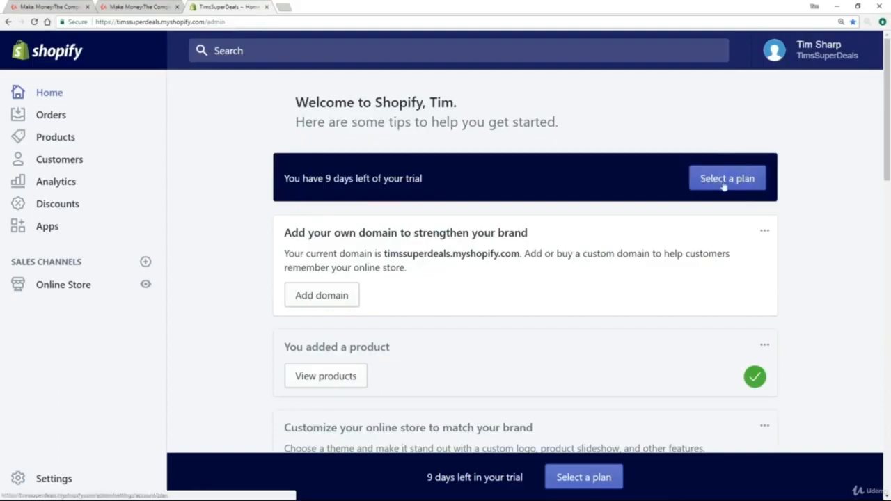
Bring up the Basic, Shopify and Advanced plan cards from the trial banner.
left_click(727, 178)
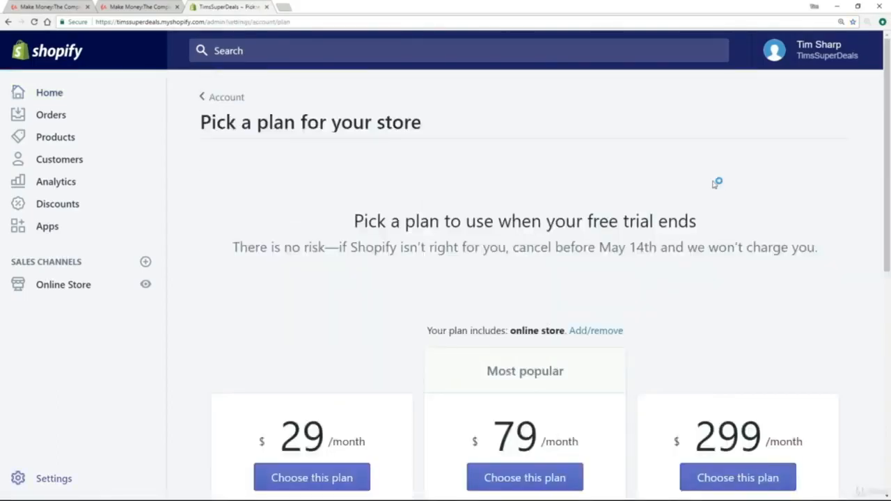
scroll("down", 3)
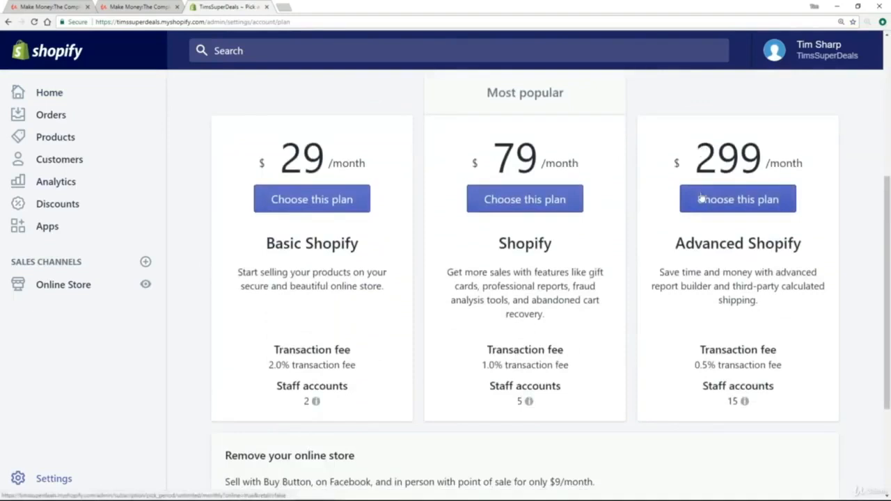
mouse_move(484, 172)
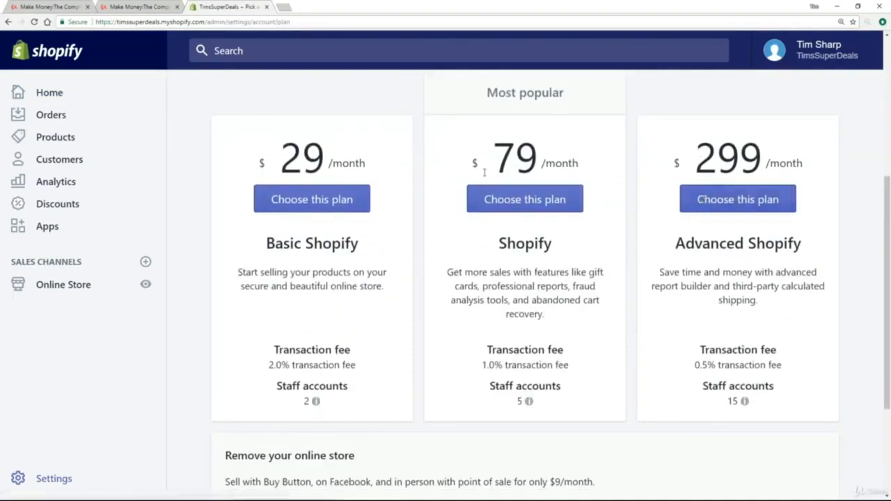
mouse_move(769, 181)
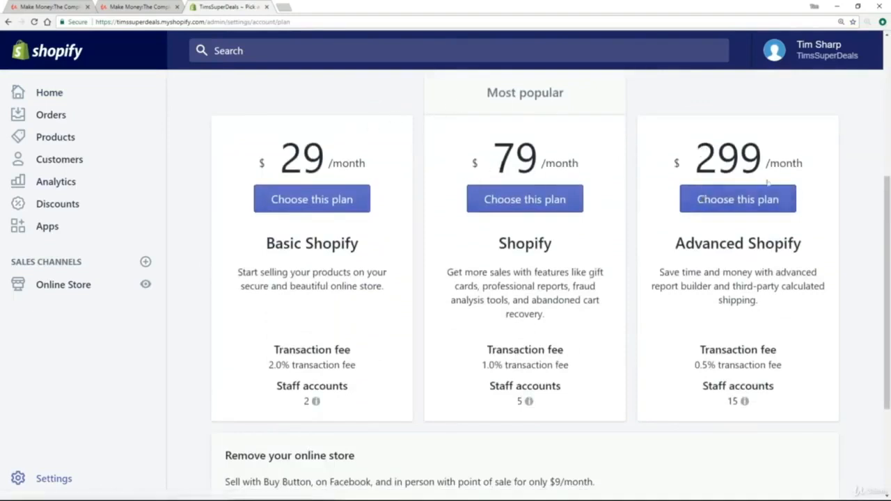